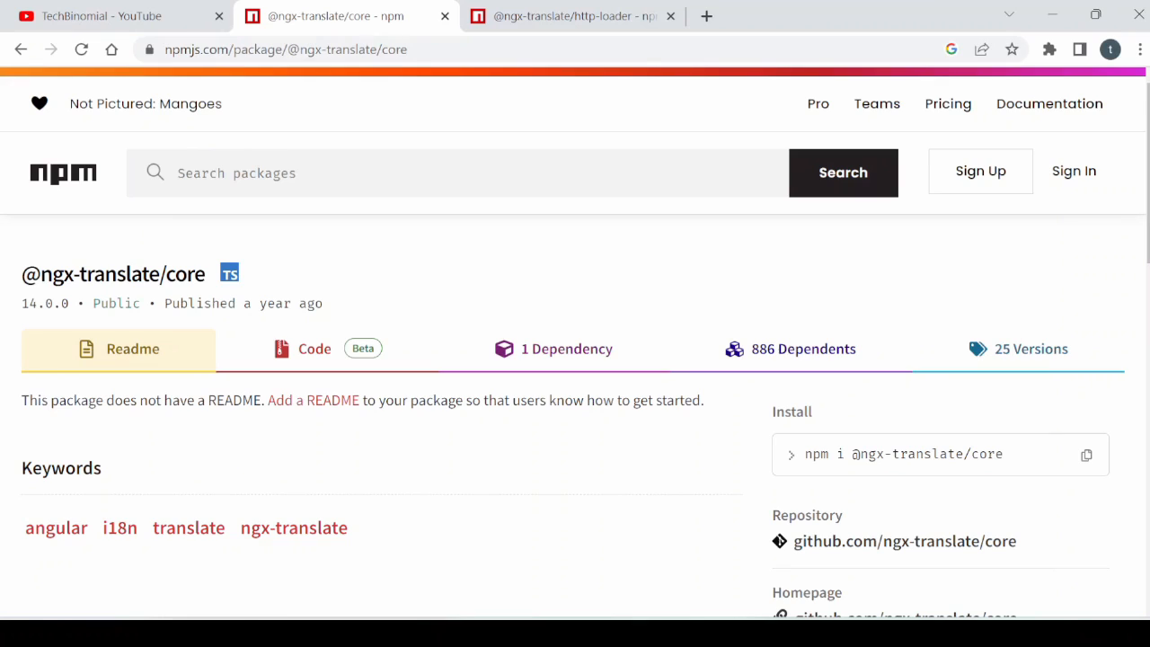
pyautogui.click(1085, 454)
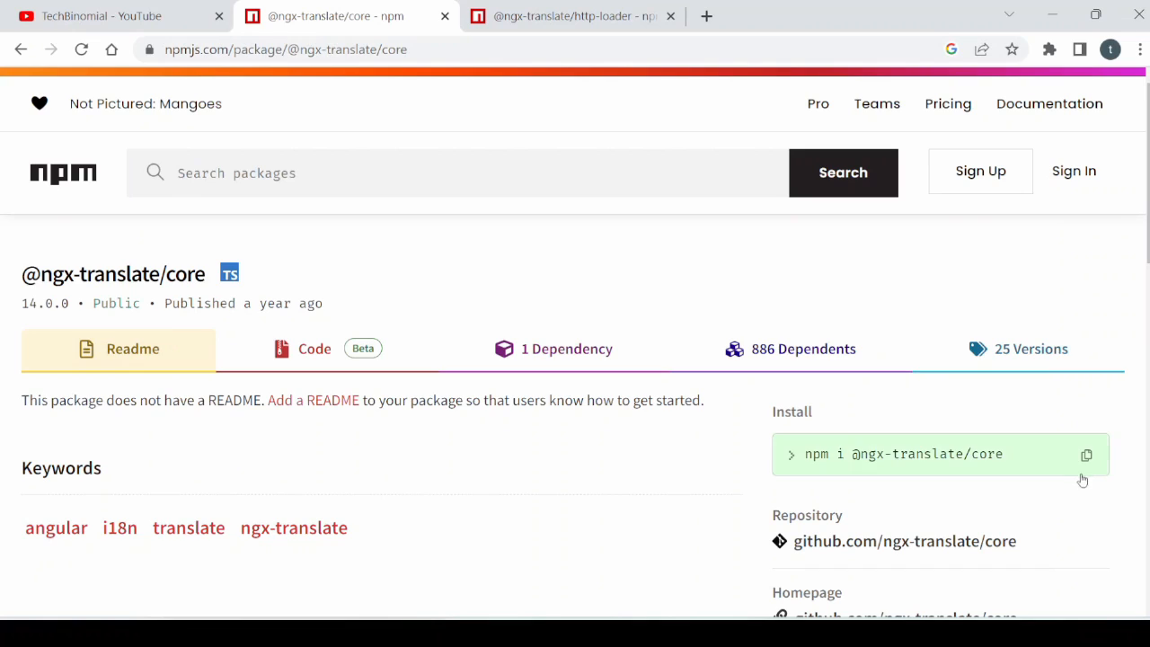
pyautogui.click(1085, 454)
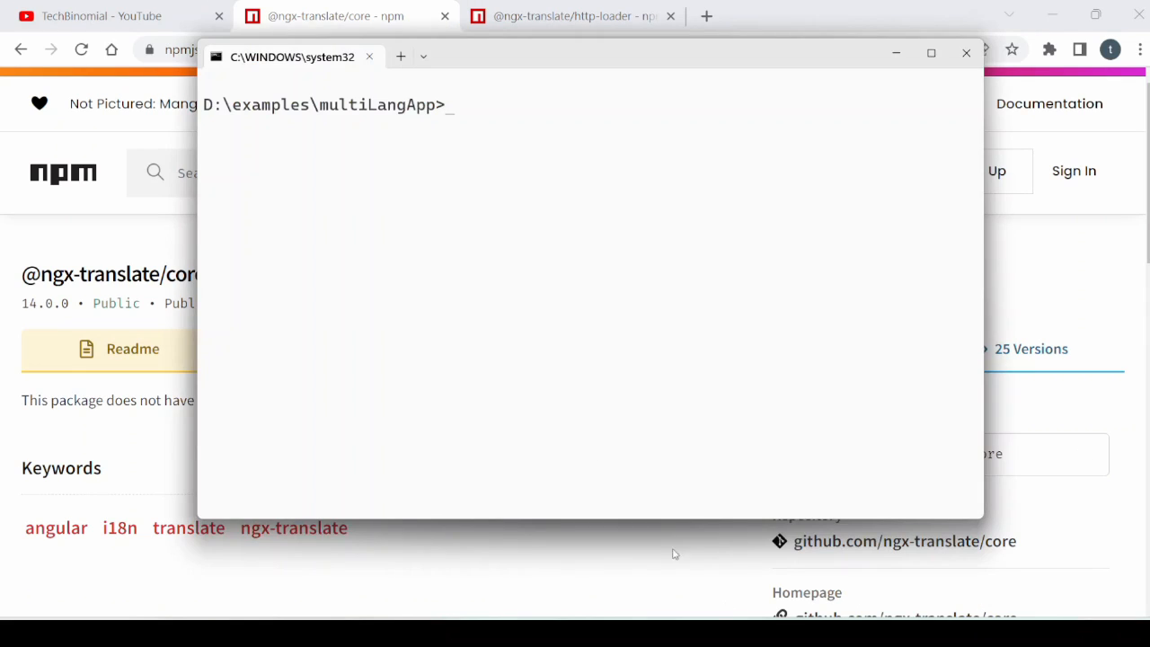
pyautogui.write('npm i @ngx-translate/core')
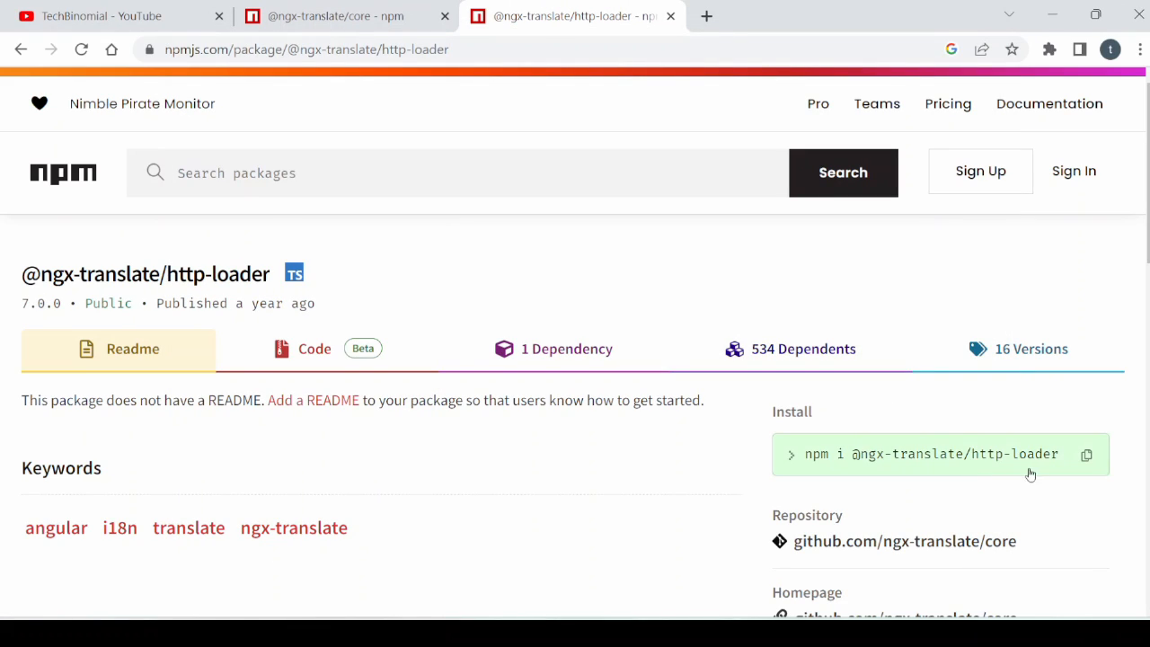
pyautogui.click(1086, 455)
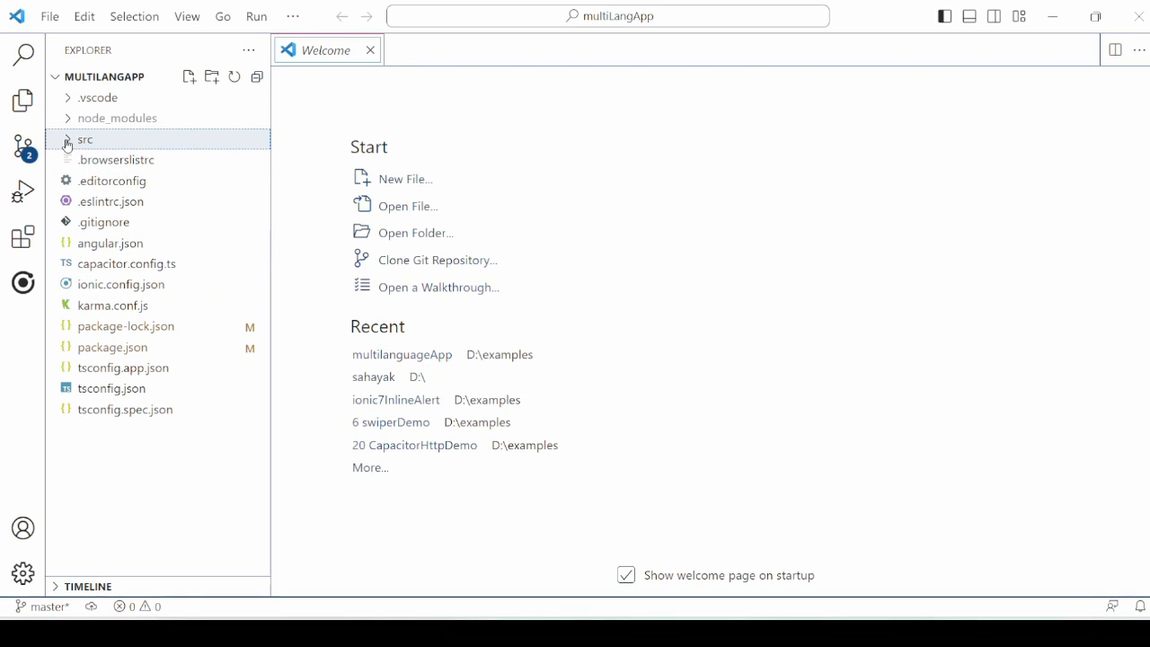
# Create an i18n folder under src/assets containing en.json, fr.json and hi.json
pyautogui.click(87, 140)
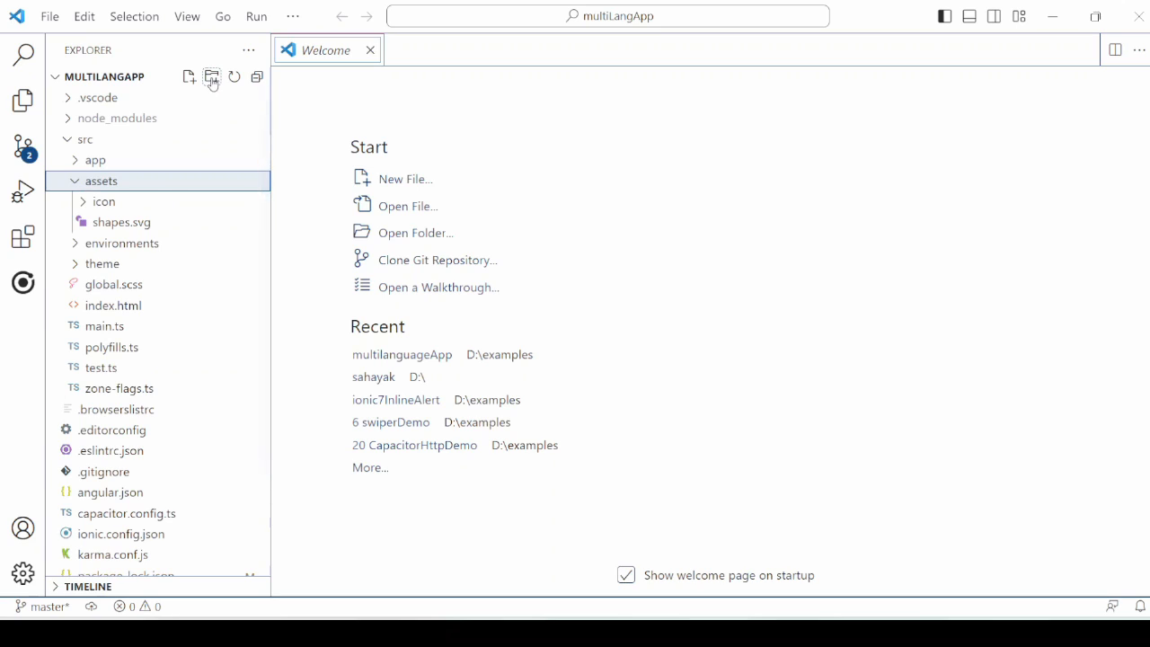
pyautogui.click(212, 76)
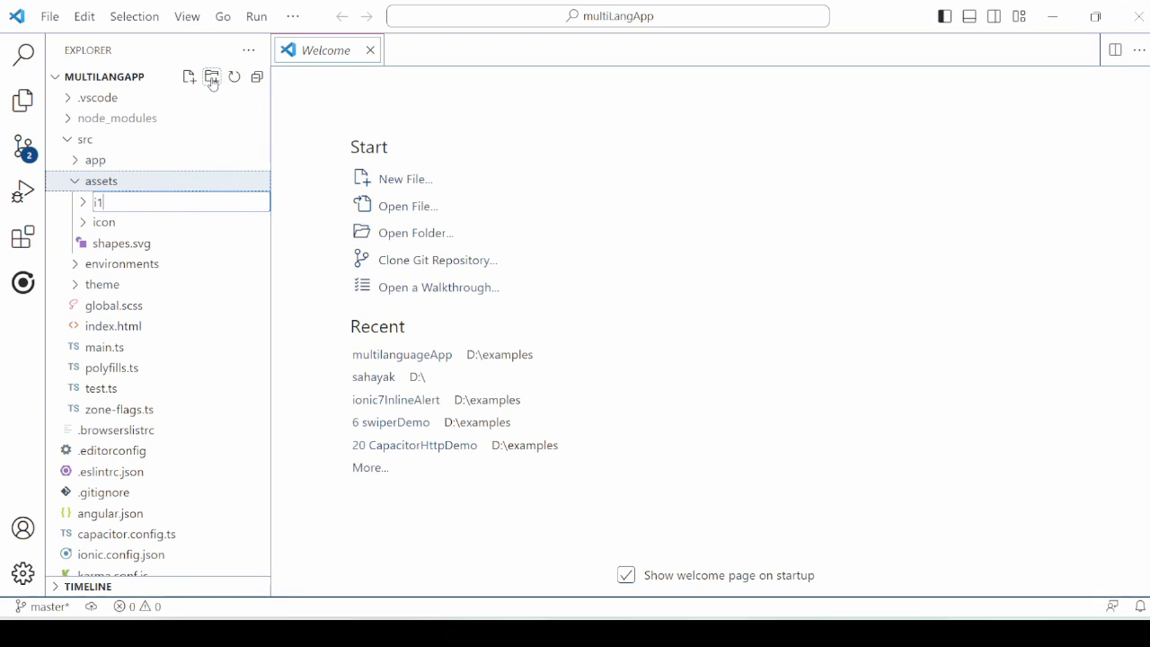
pyautogui.write('18n')
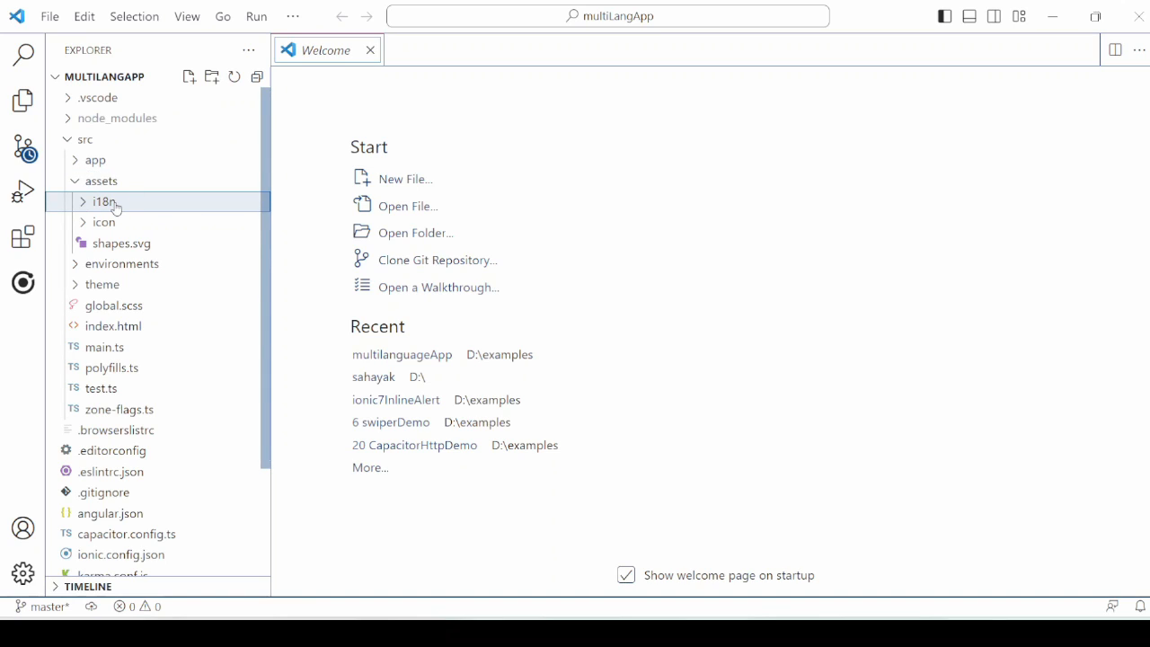
pyautogui.click(189, 76)
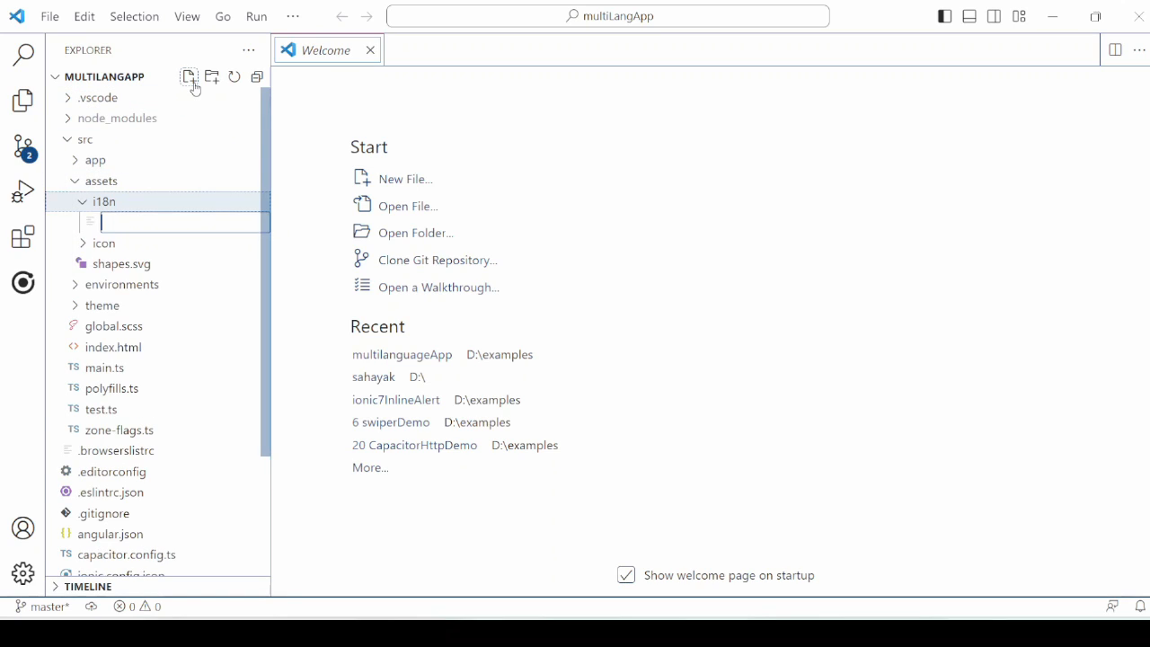
pyautogui.write('en.')
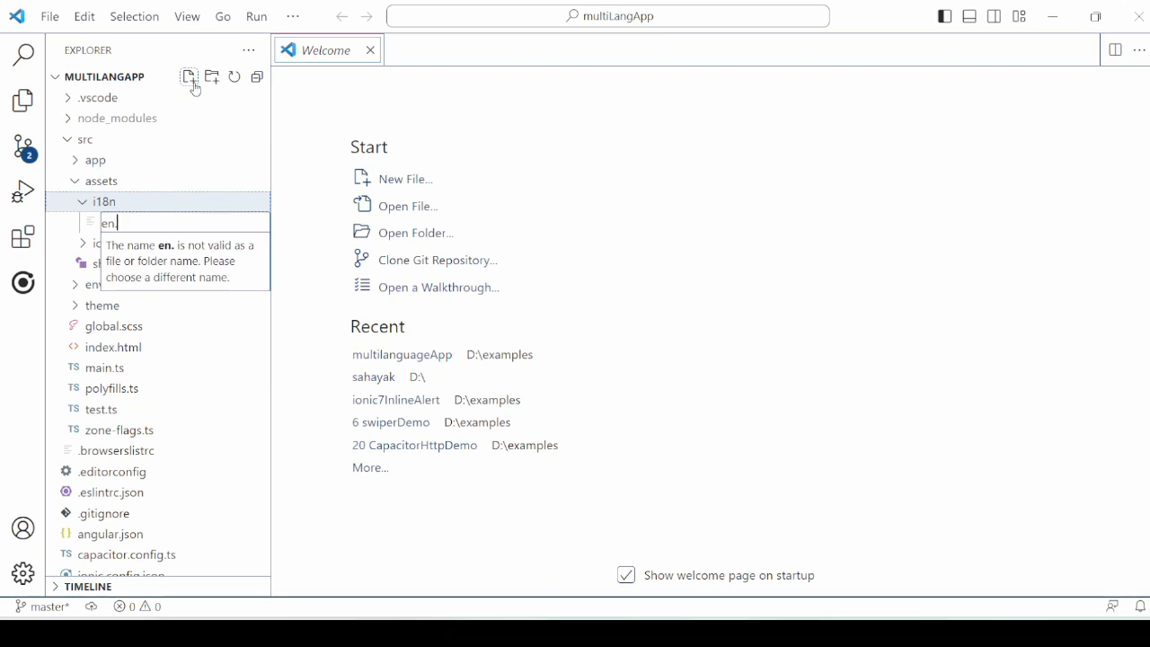
pyautogui.write('.json')
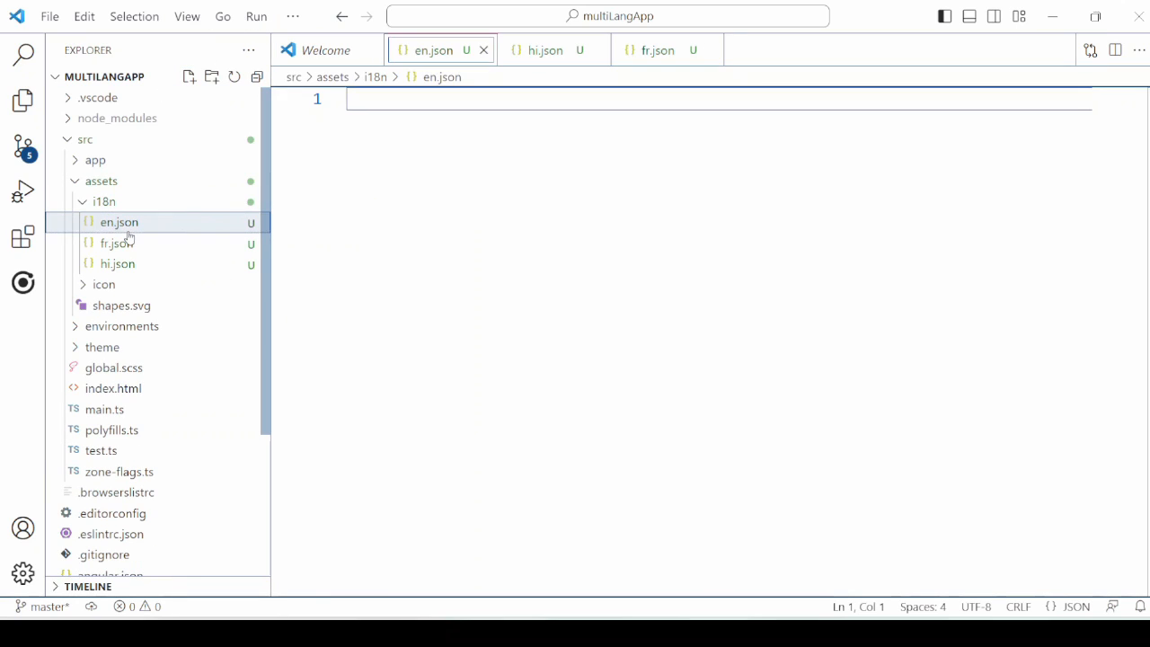
# Fill en.json, hi.json and fr.json with the site TITLE and description strings, leaving only en.json open
pyautogui.click(116, 243)
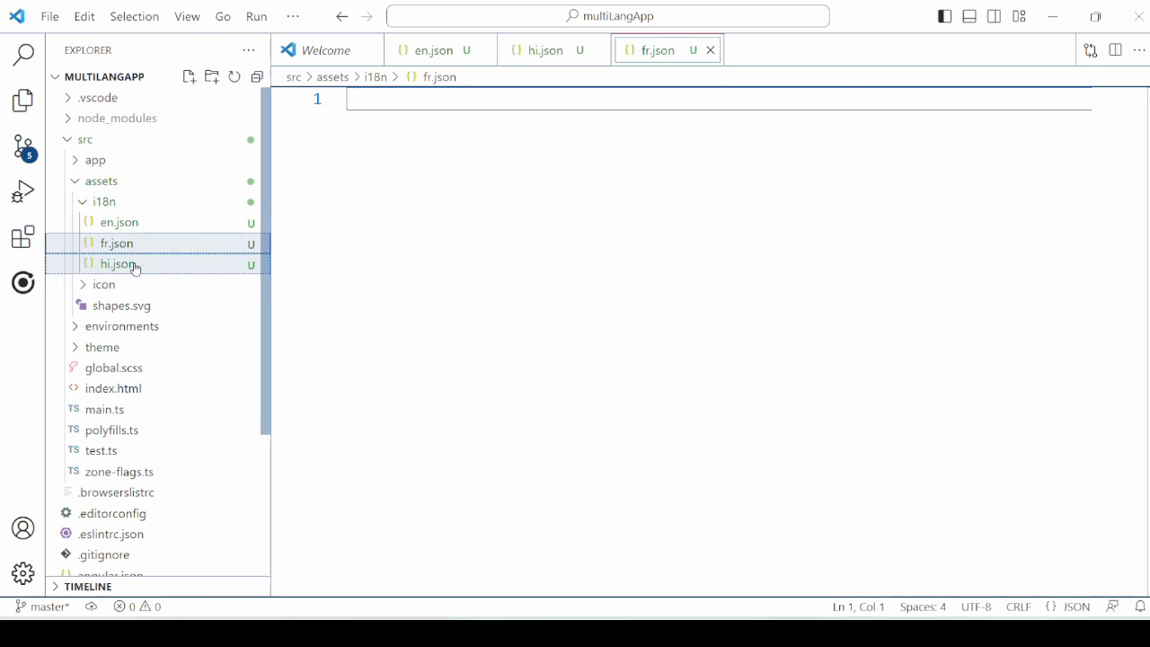
pyautogui.click(119, 262)
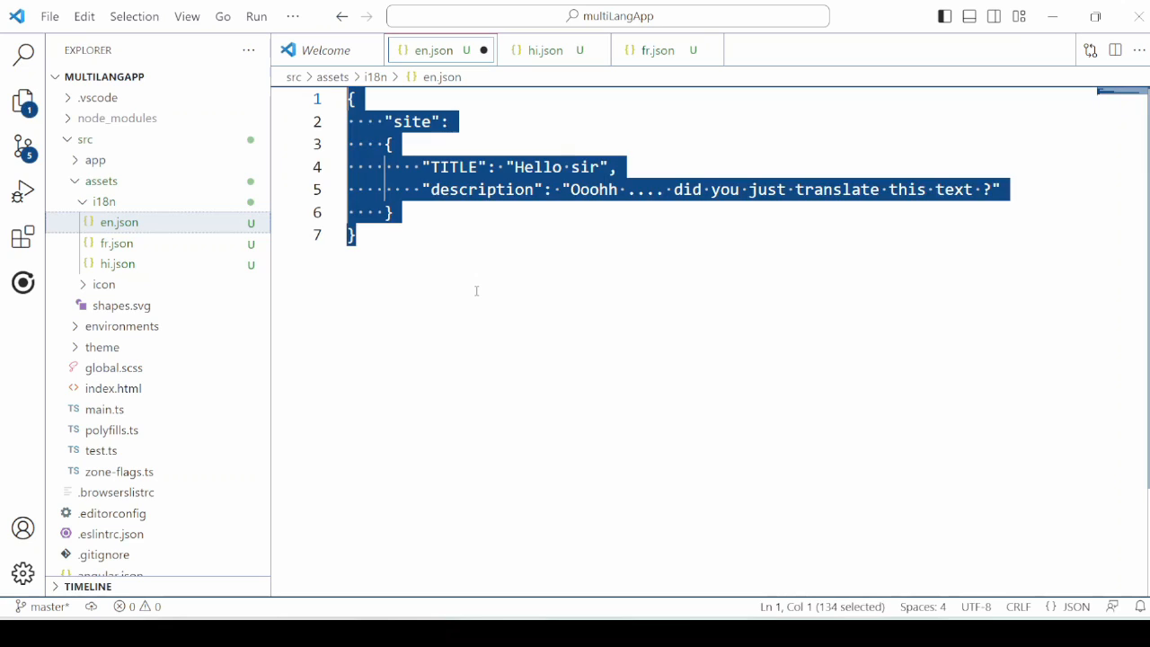
pyautogui.doubleClick(411, 122)
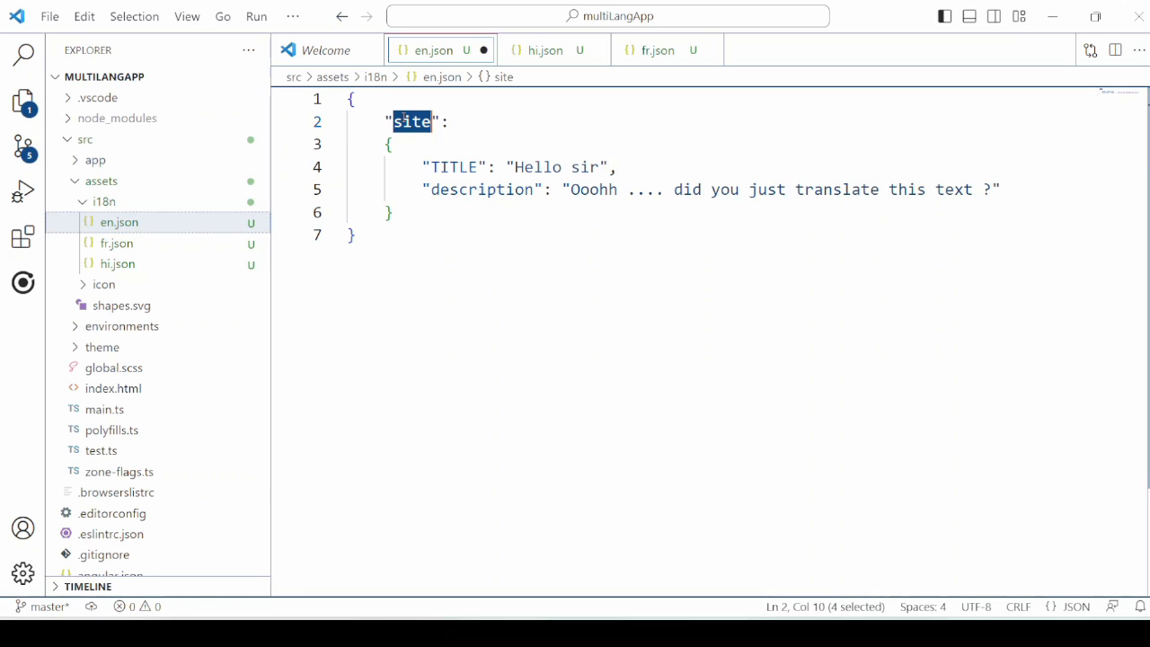
pyautogui.doubleClick(453, 167)
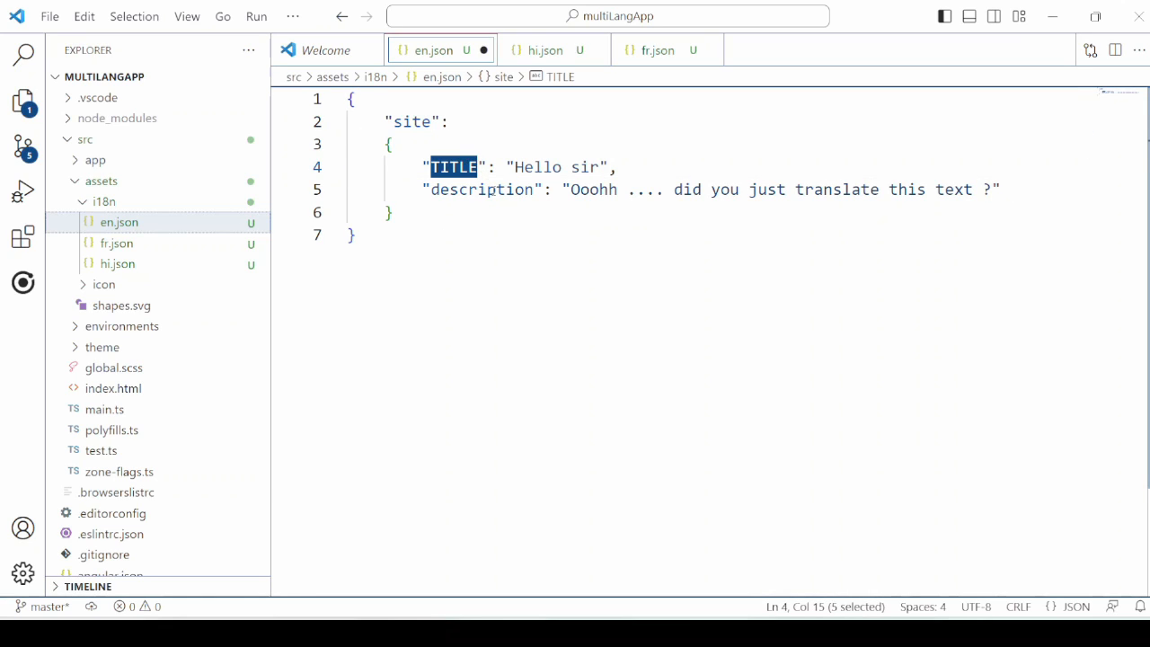
pyautogui.doubleClick(482, 191)
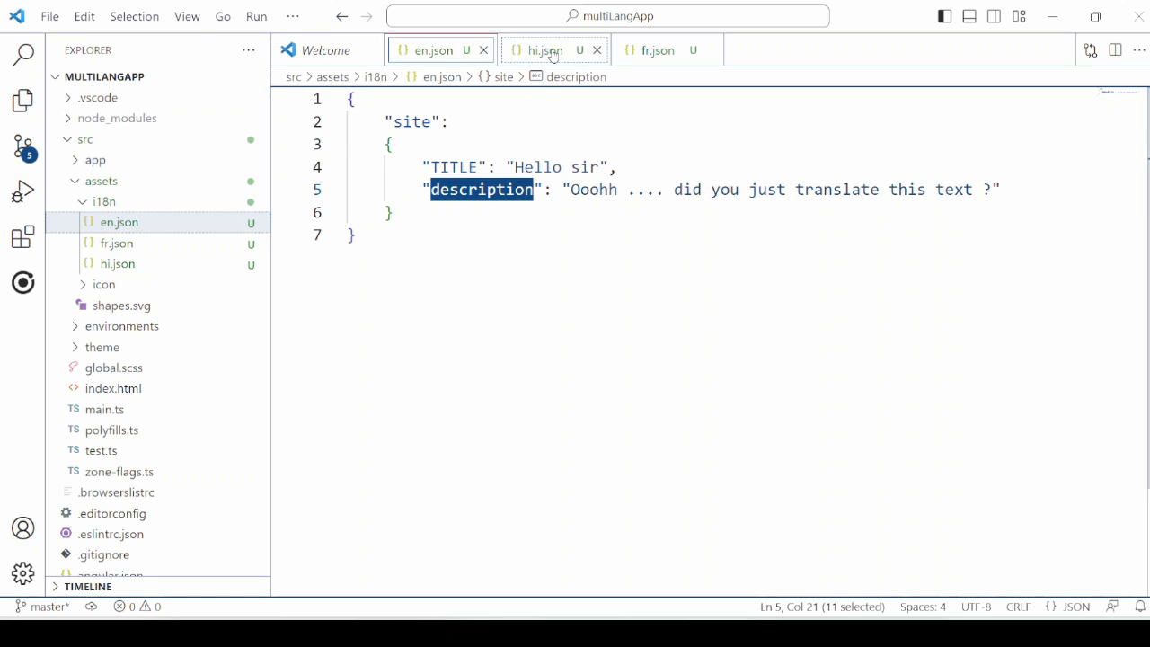
pyautogui.click(543, 50)
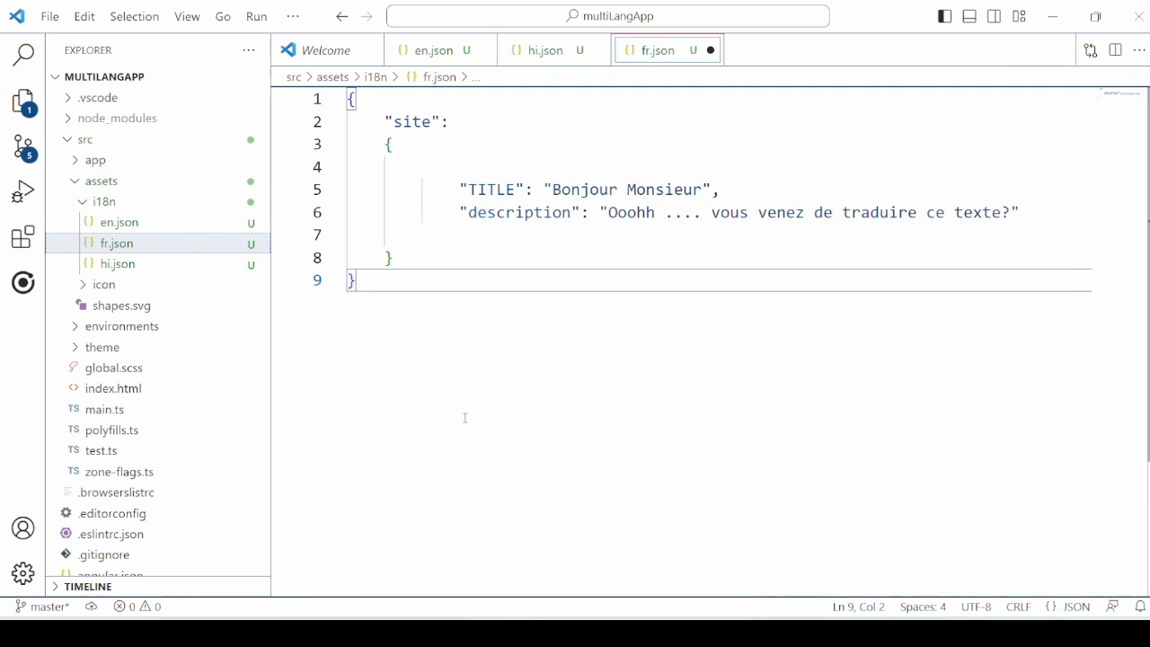
pyautogui.click(118, 223)
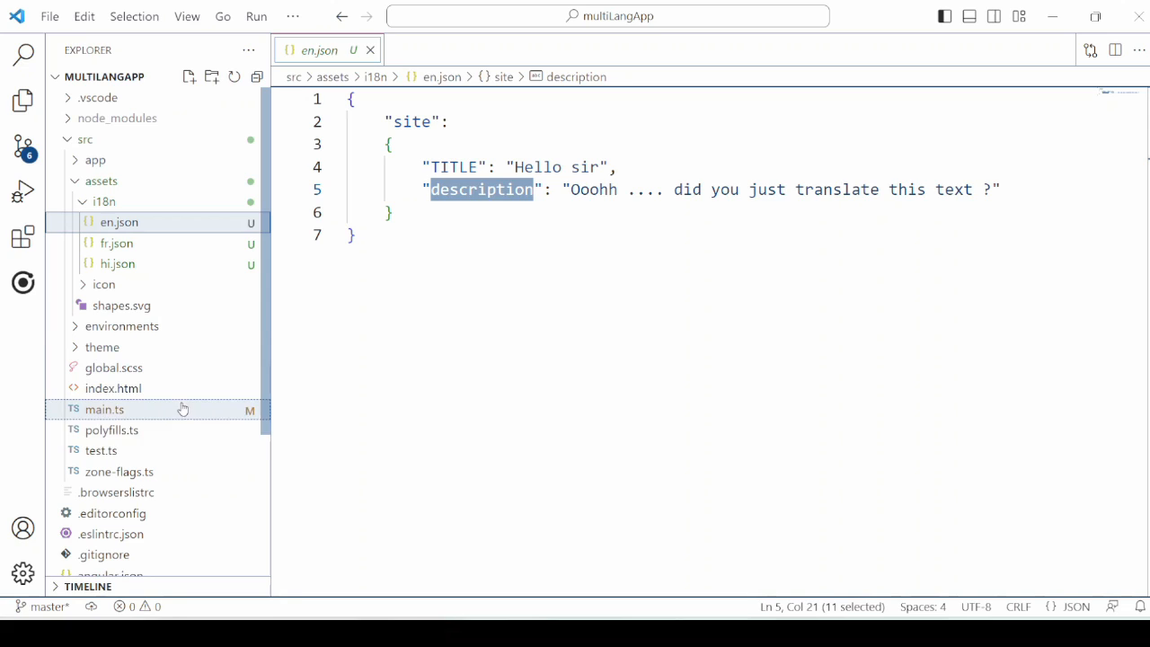
pyautogui.moveTo(165, 420)
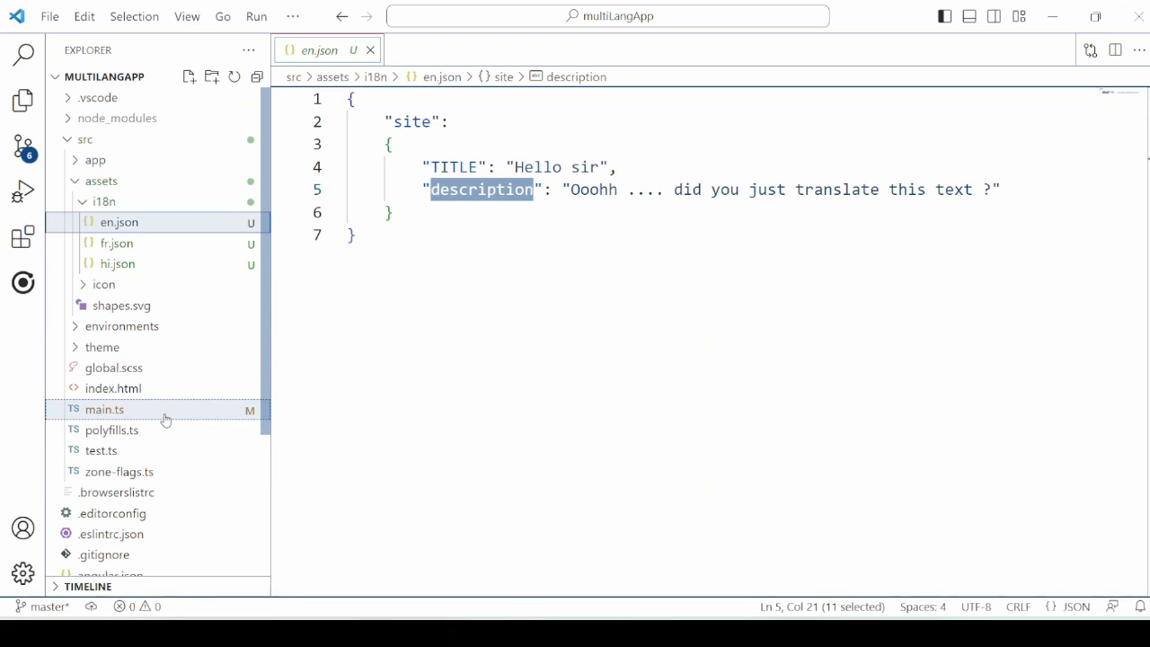
# Import TranslateModule, TranslateLoader, TranslateHttpLoader and HttpClient in main.ts and define createTranslateLoader for ./assets/i18n/
pyautogui.click(104, 409)
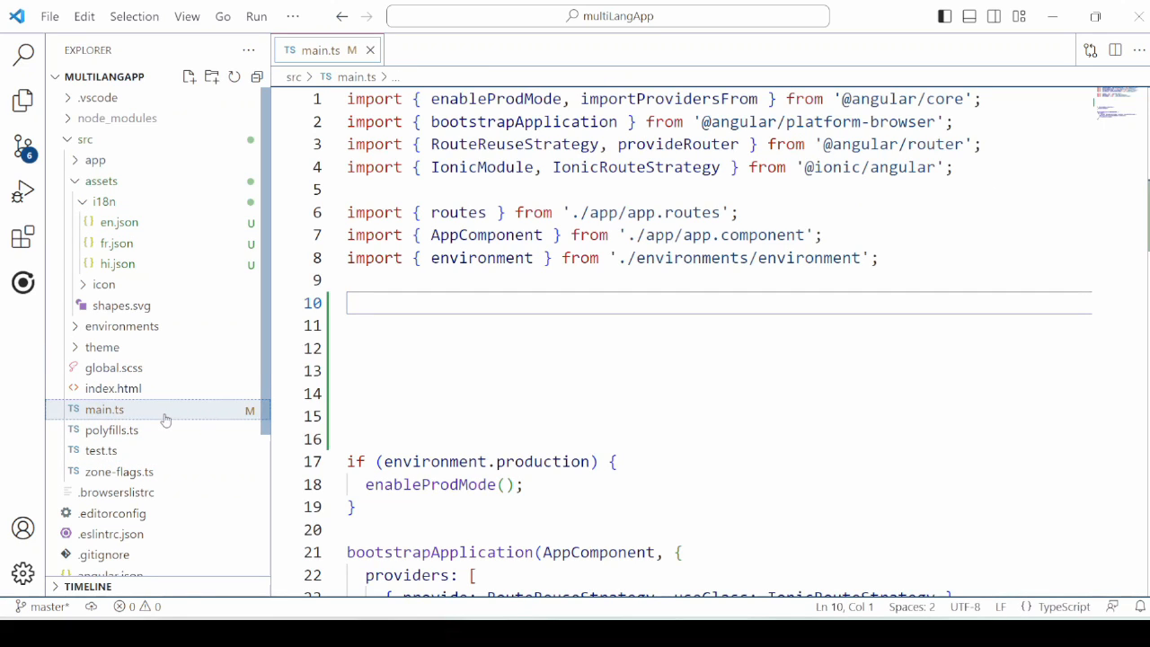
pyautogui.write('// <--- Multi language')
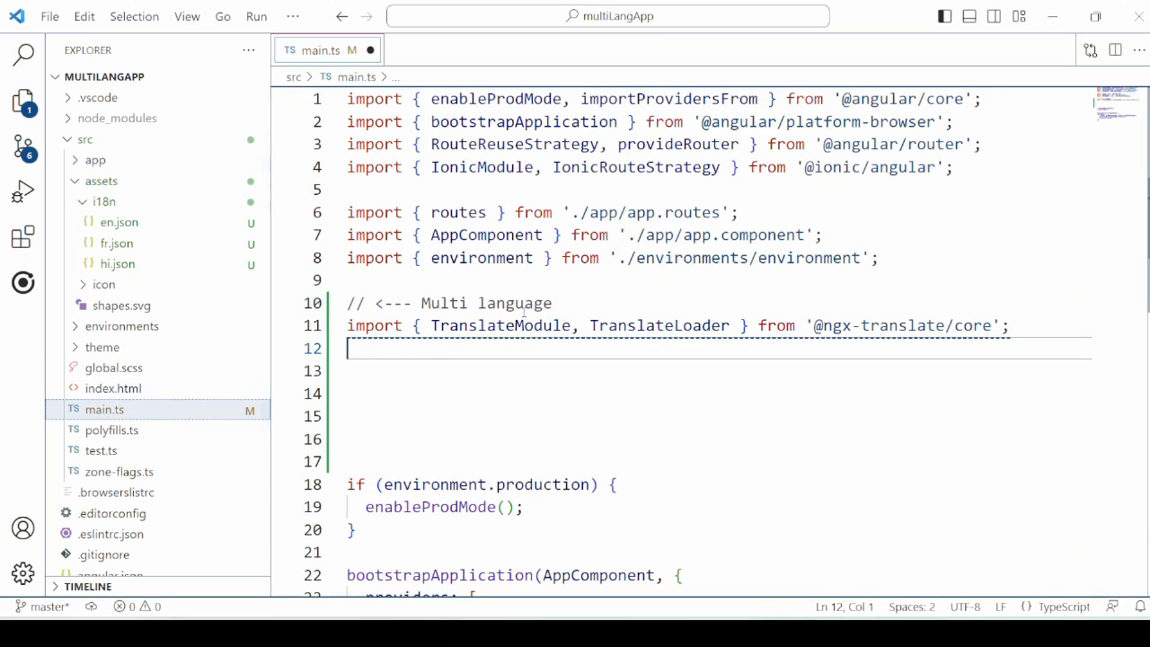
pyautogui.doubleClick(499, 325)
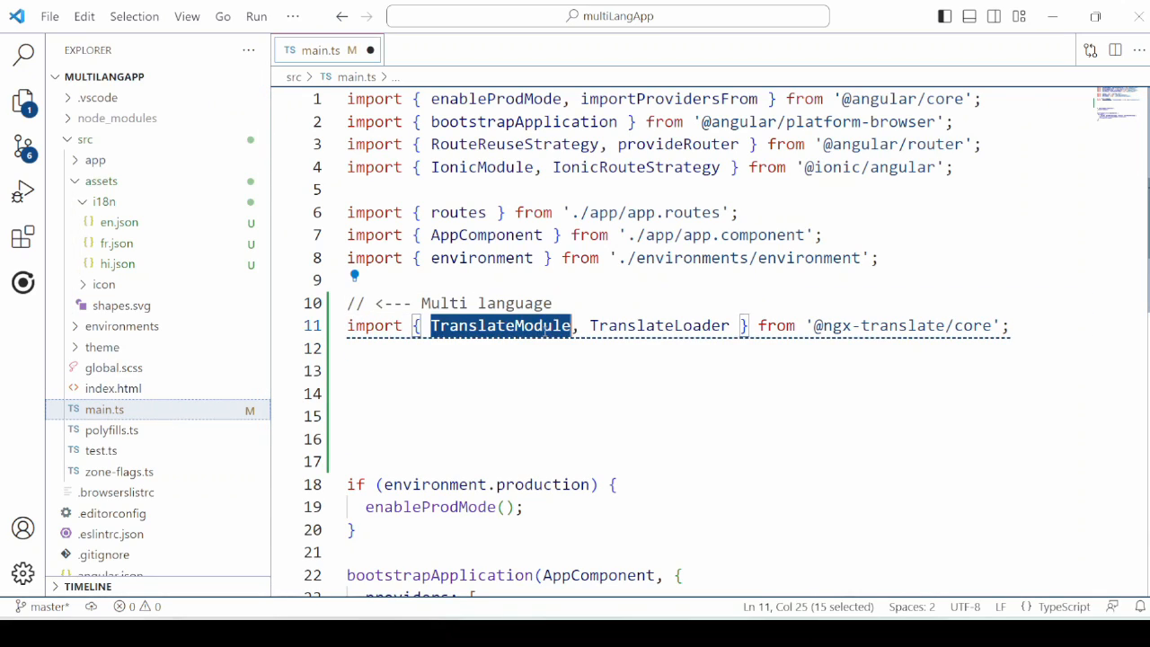
pyautogui.doubleClick(658, 325)
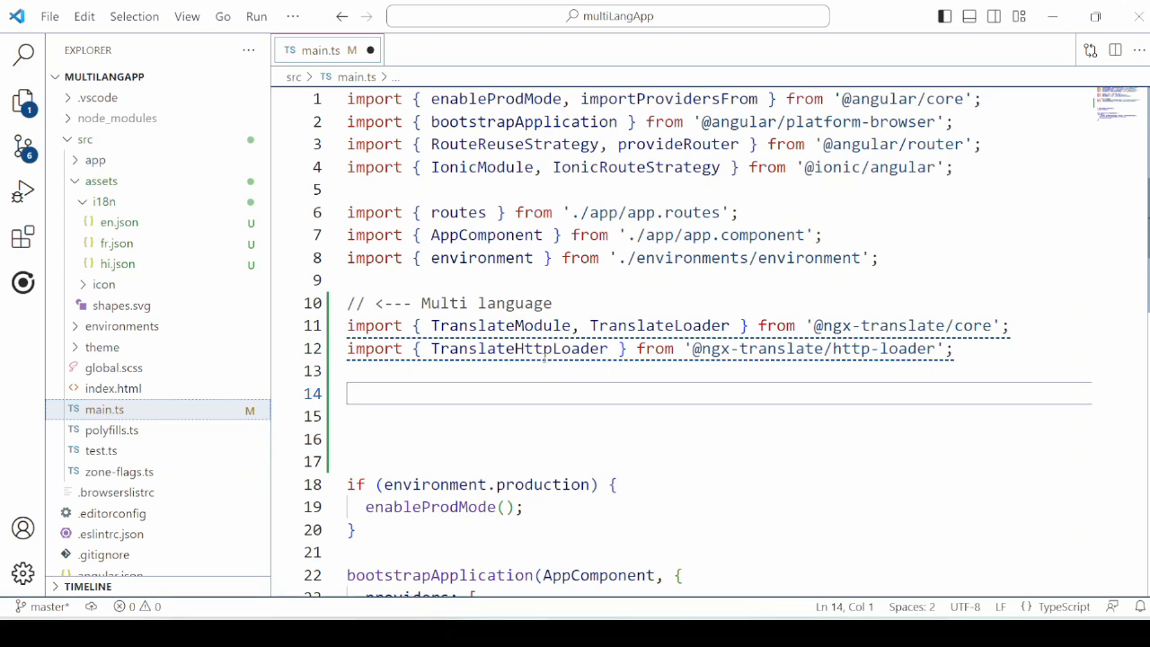
pyautogui.doubleClick(521, 349)
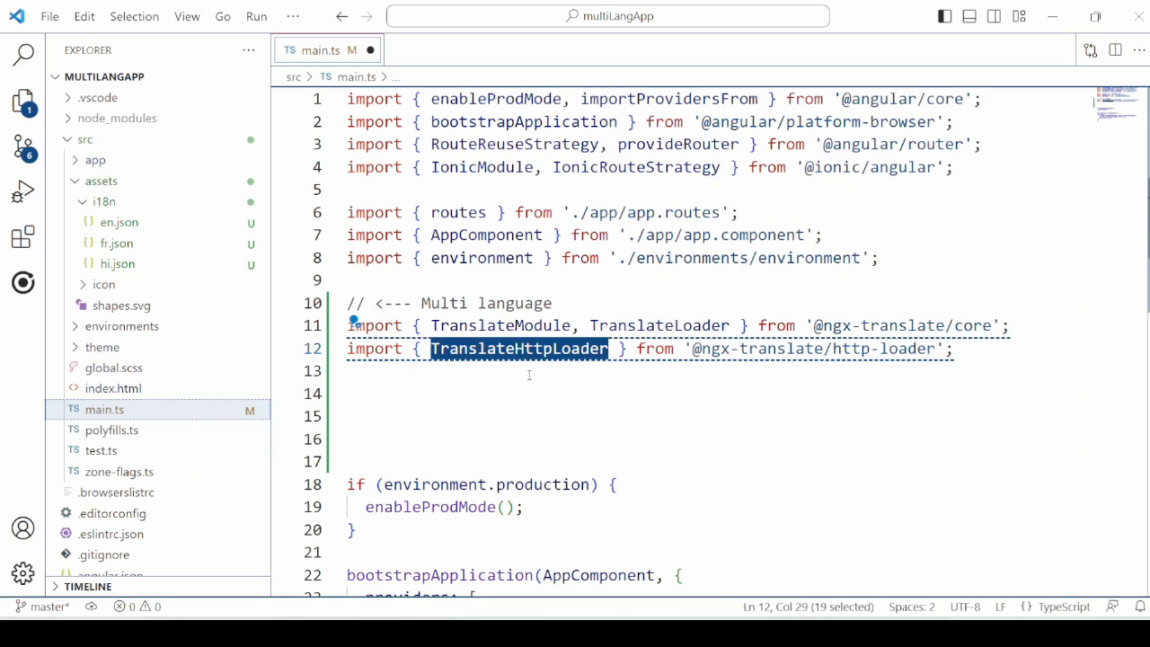
pyautogui.write("import { HttpClient, HttpClientModule } from '@angular/common/http';")
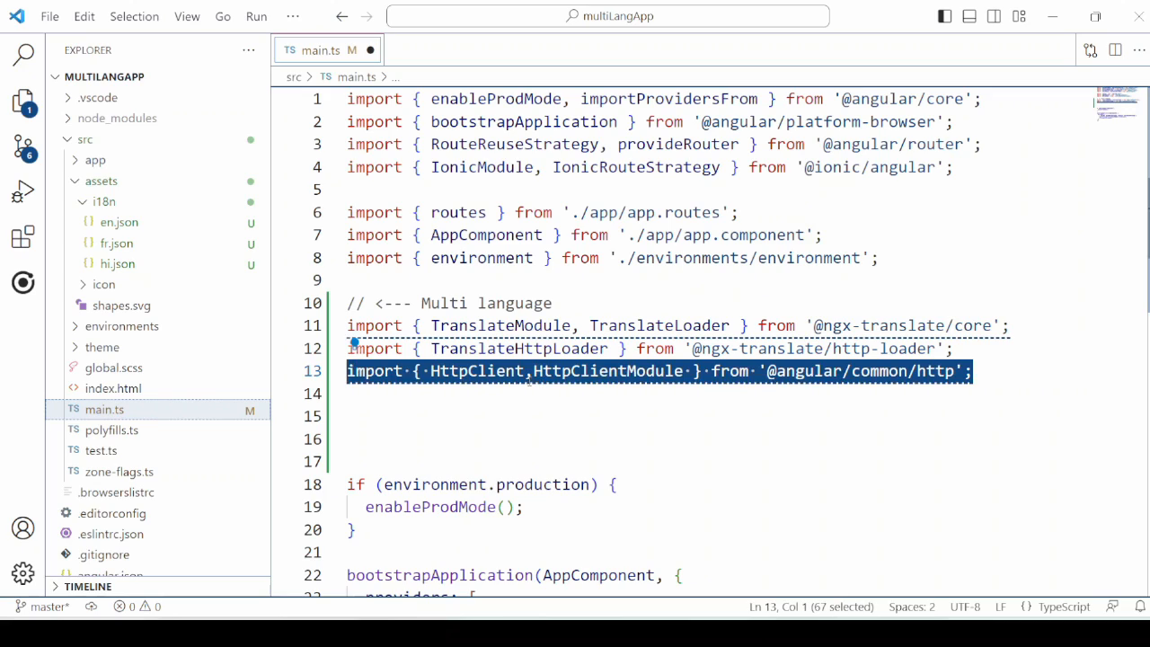
pyautogui.doubleClick(478, 370)
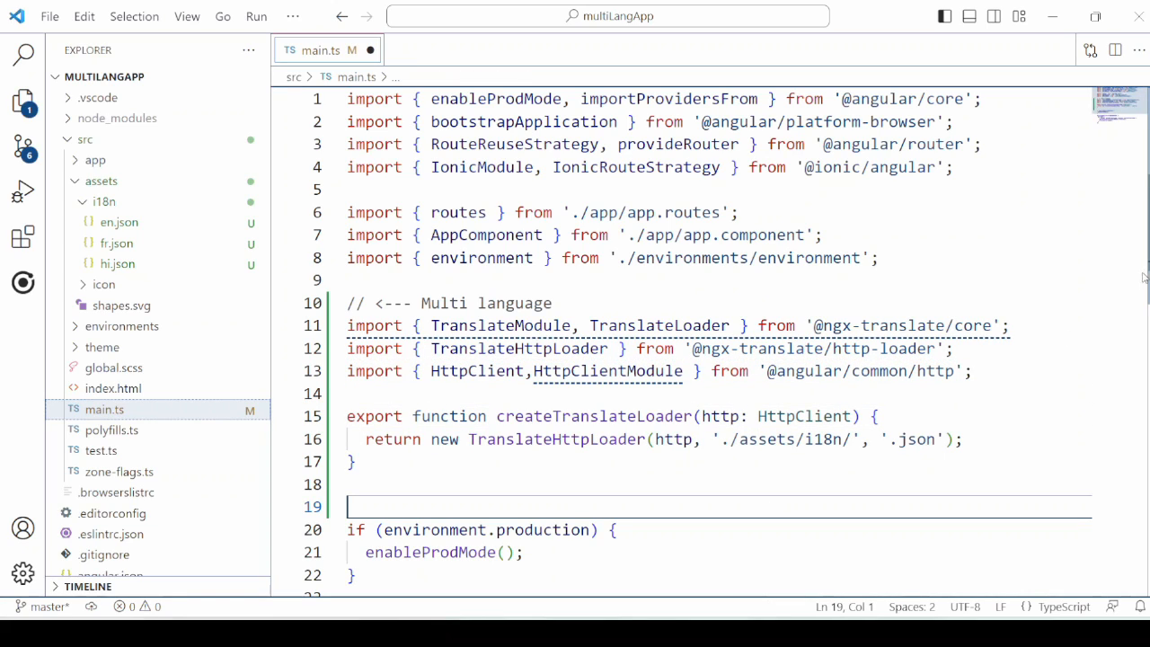
pyautogui.scroll(-3)
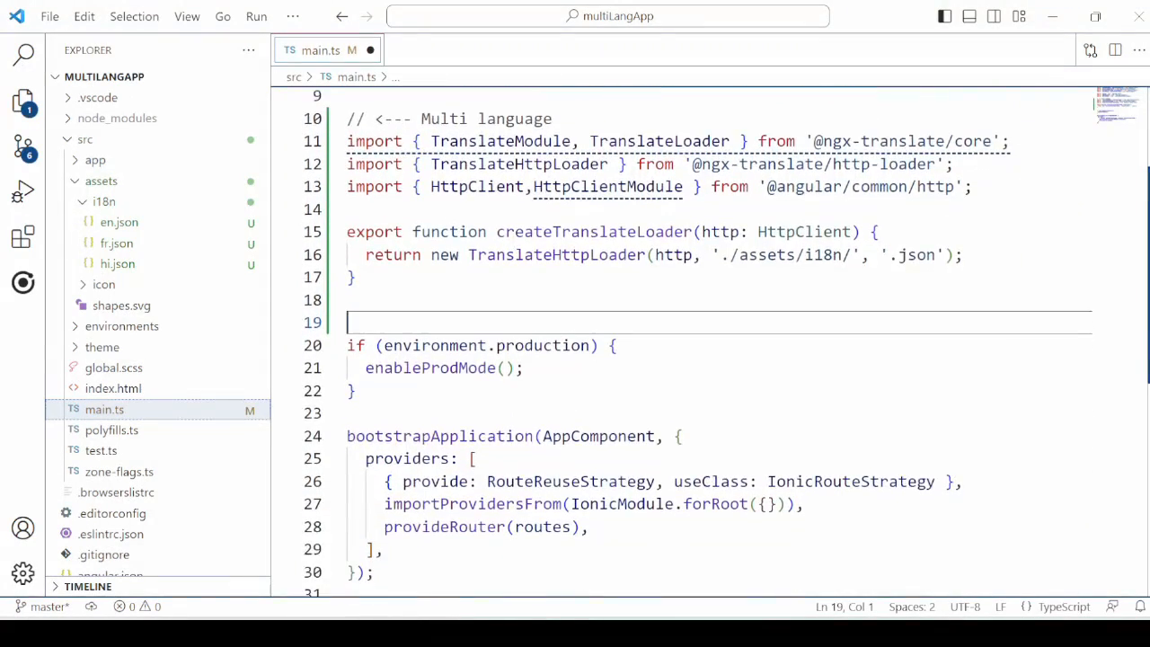
pyautogui.scroll(-3)
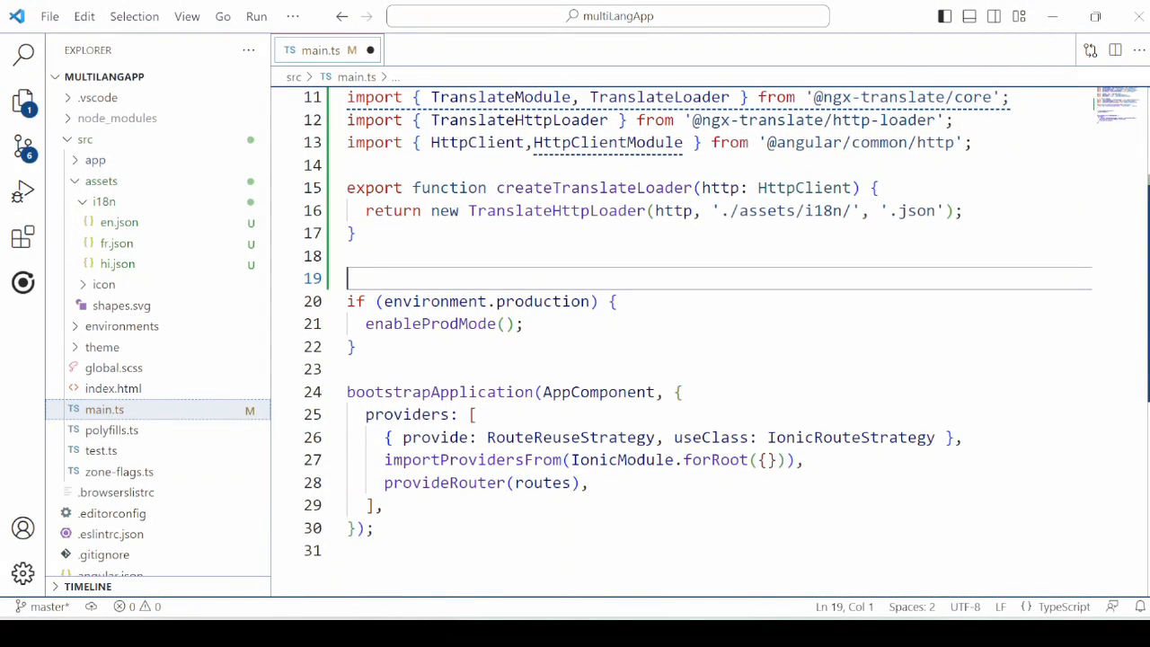
# Register importProvidersFrom(HttpClientModule) and TranslateModule.forRoot with a createTranslateLoader loader in the bootstrap providers
pyautogui.write('importProvidersFrom')
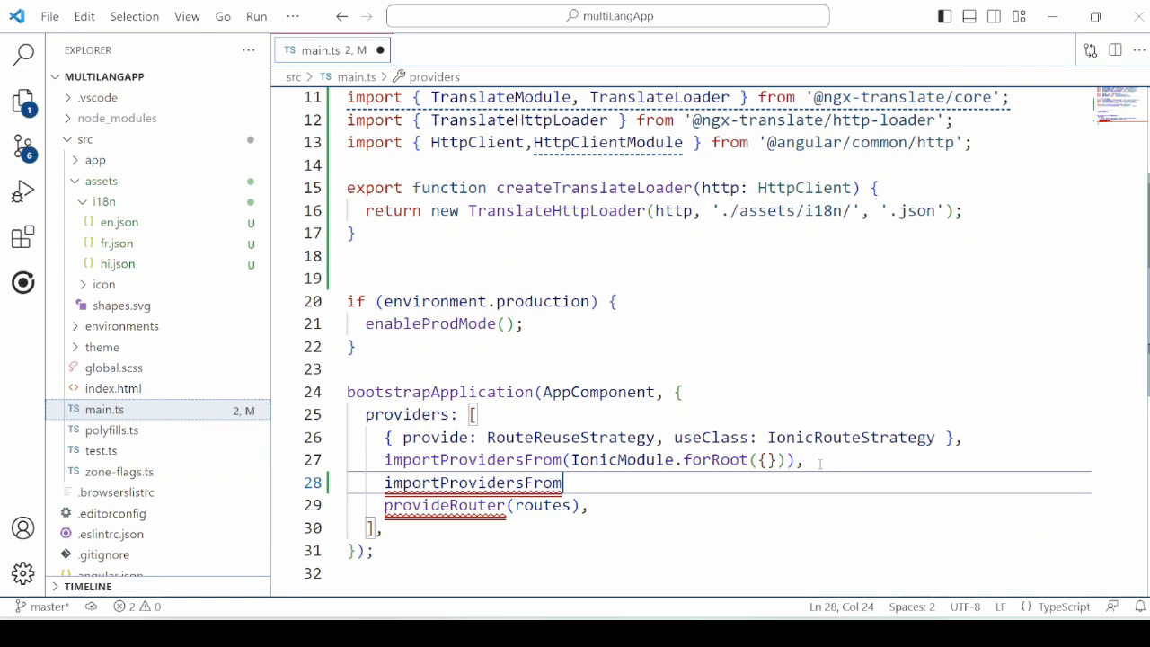
pyautogui.write('()')
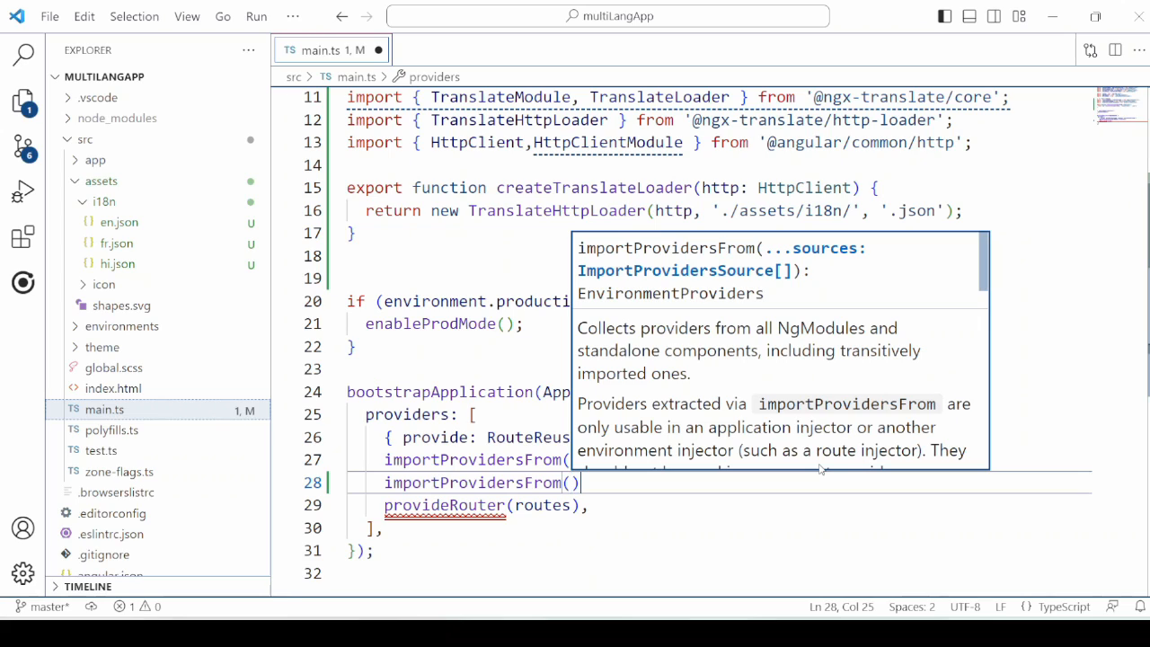
pyautogui.write('htt')
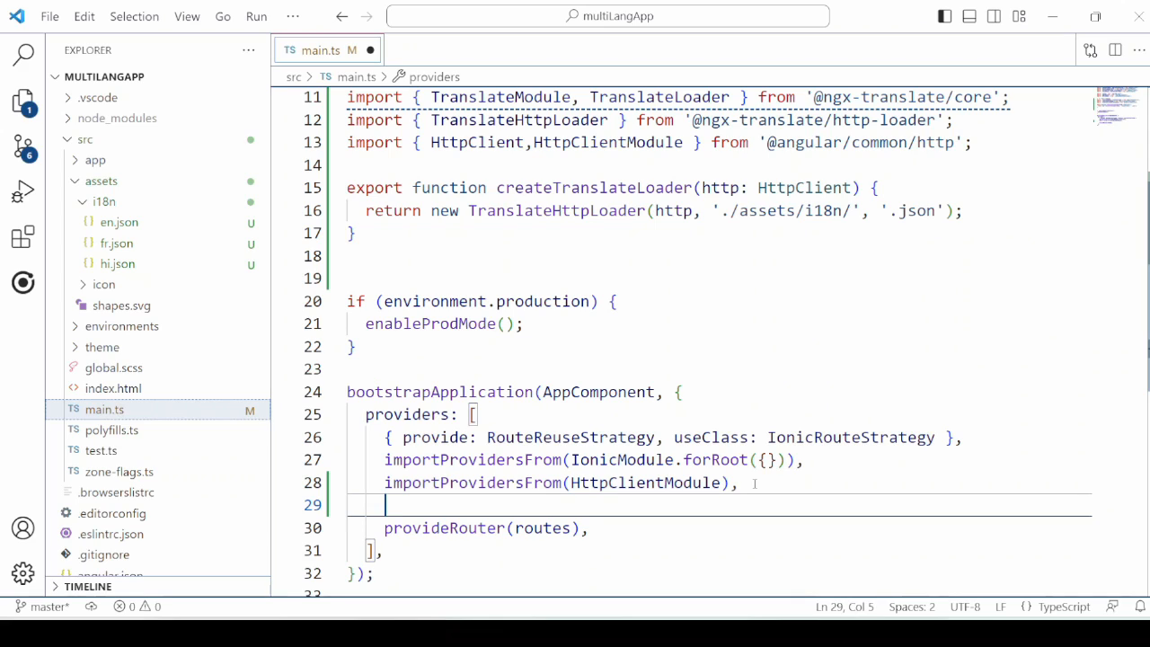
pyautogui.write('importProvidersFrom')
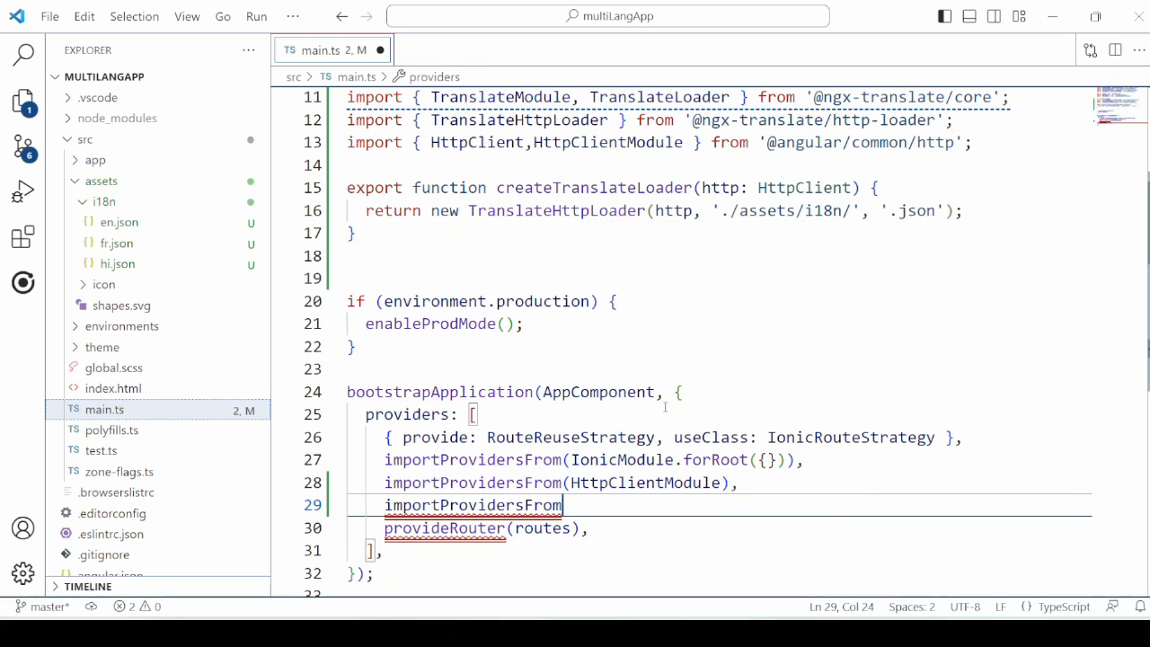
pyautogui.write('(')
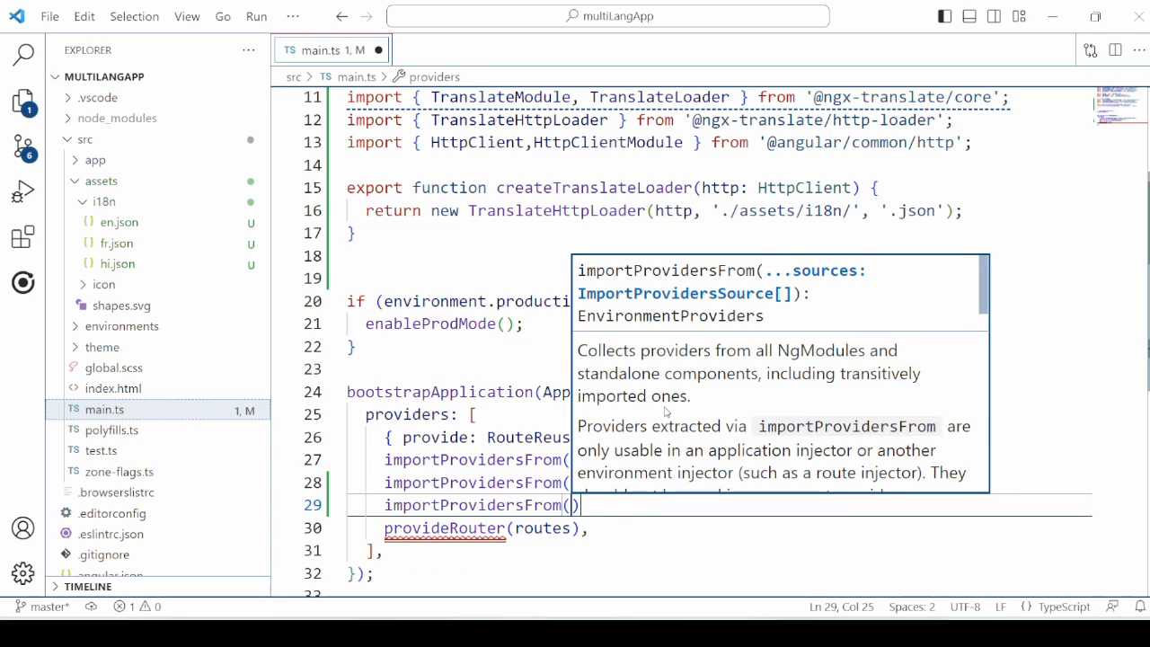
pyautogui.write('tra')
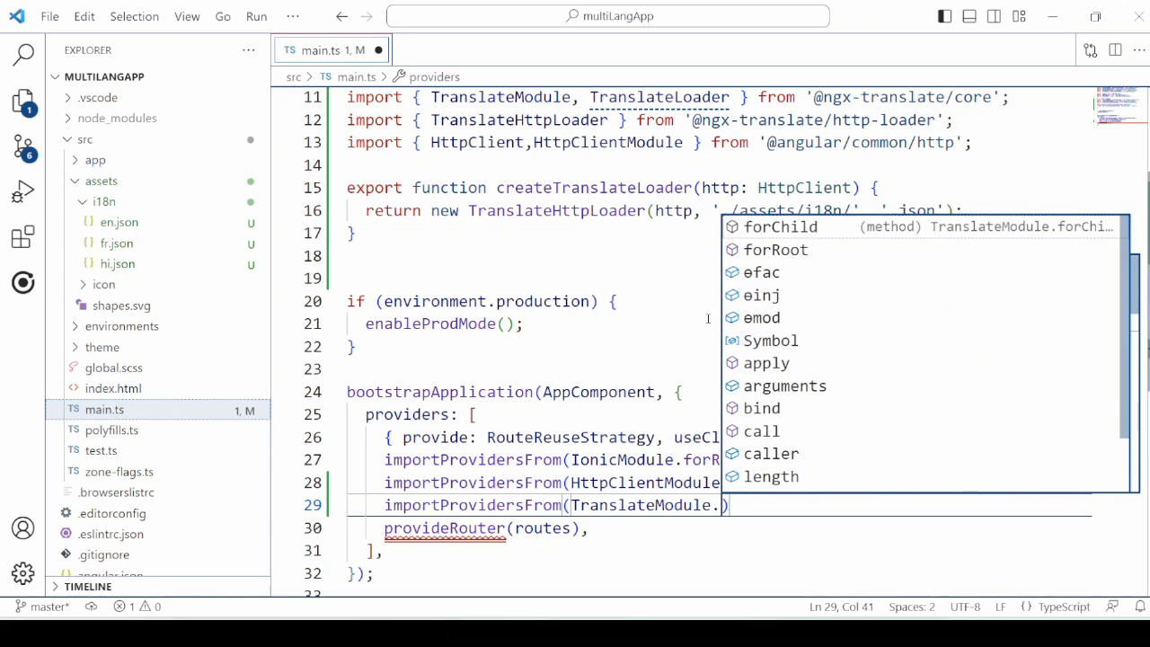
pyautogui.write('fr')
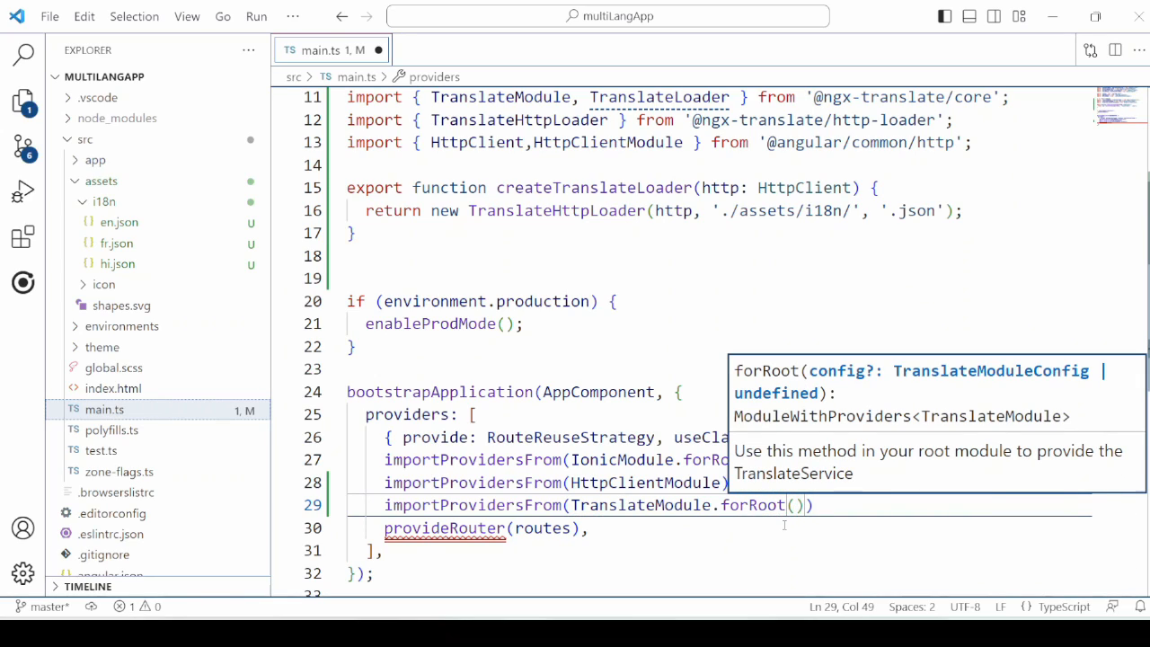
pyautogui.moveTo(862, 557)
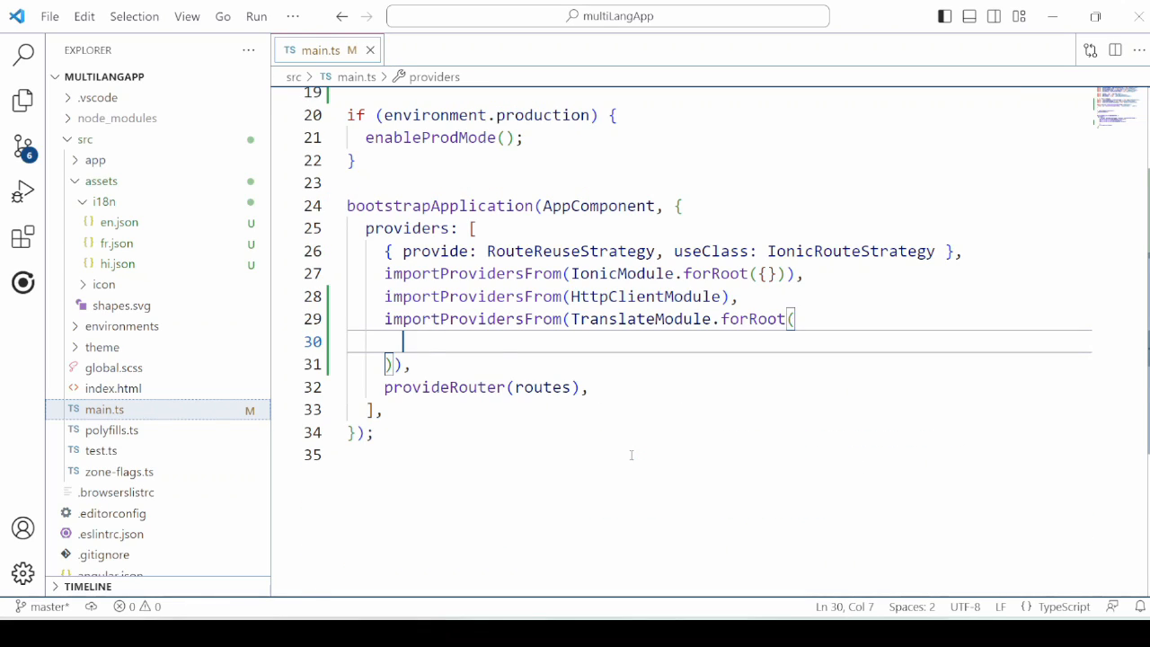
pyautogui.write('{\\n  loader: {\\n    provide: TranslateLoader,\\n    useFactory: createTranslateLoader,\\n    deps: [HttpClient]\\n  }\\n}')
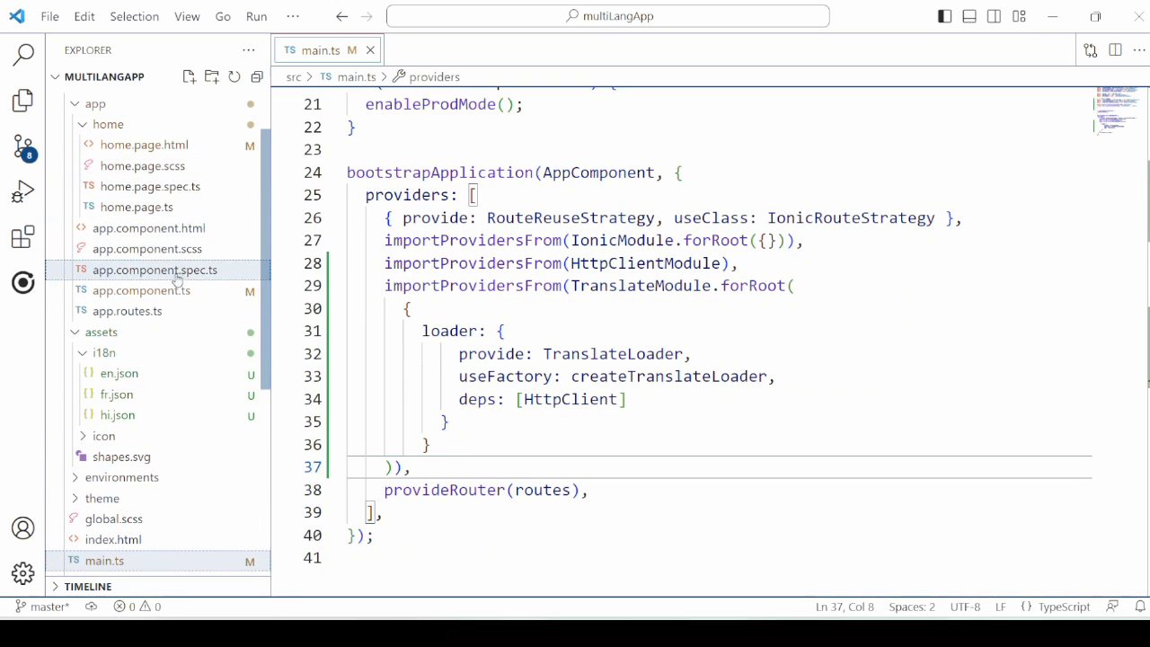
pyautogui.click(140, 291)
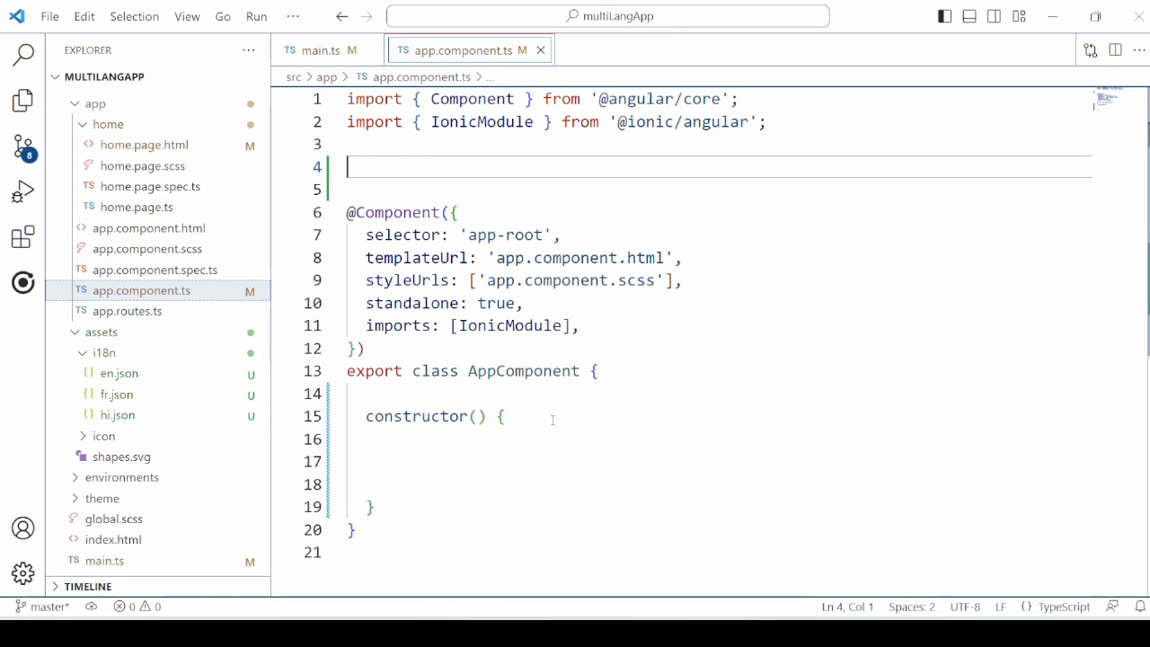
# Inject TranslateService in AppComponent, set default language 'hi' and add languages fr, en, hi
pyautogui.write("import { TranslateService } from '@ngx-translate/core';")
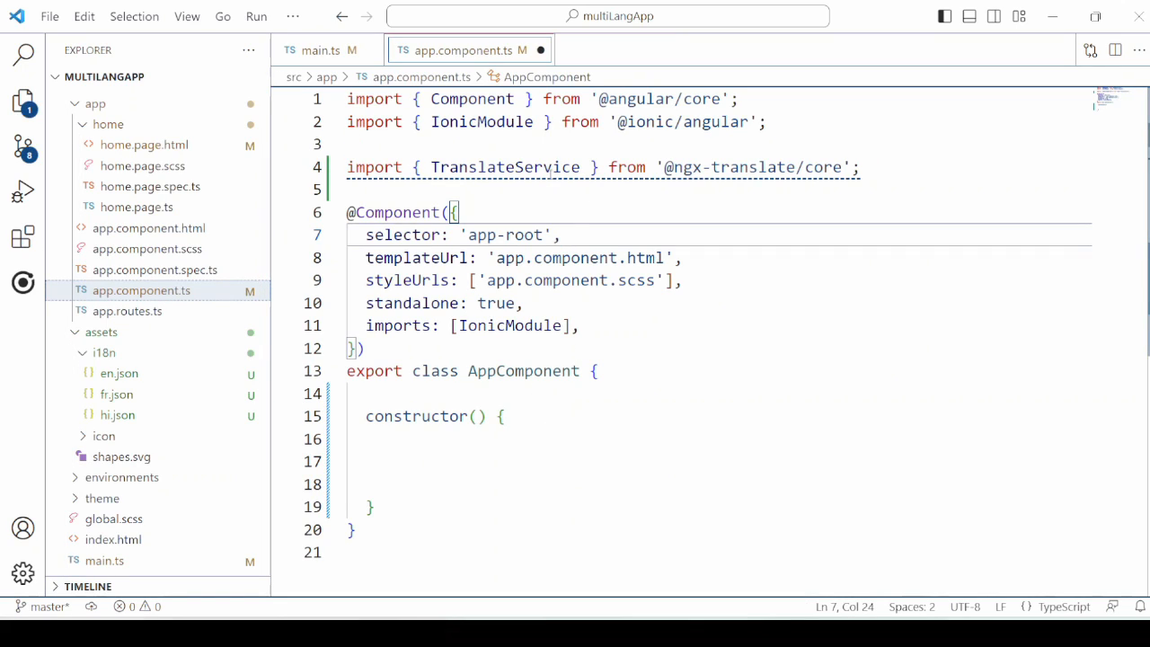
pyautogui.doubleClick(505, 167)
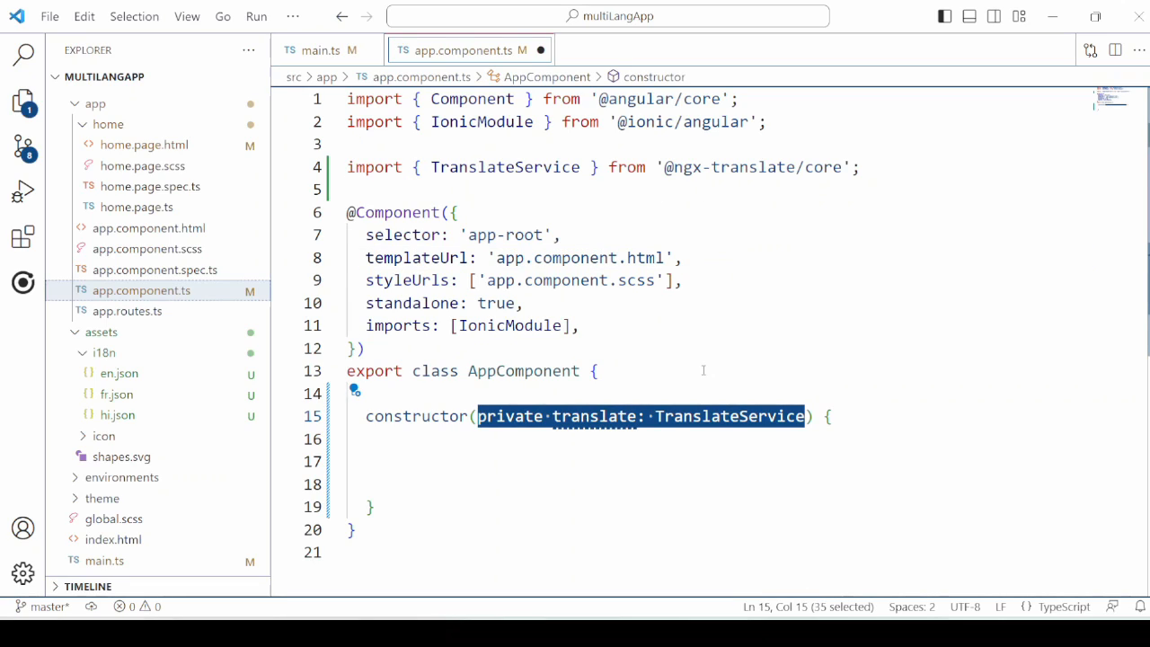
pyautogui.click(726, 417)
pyautogui.write("this.translate.setDefaultLang('hi');")
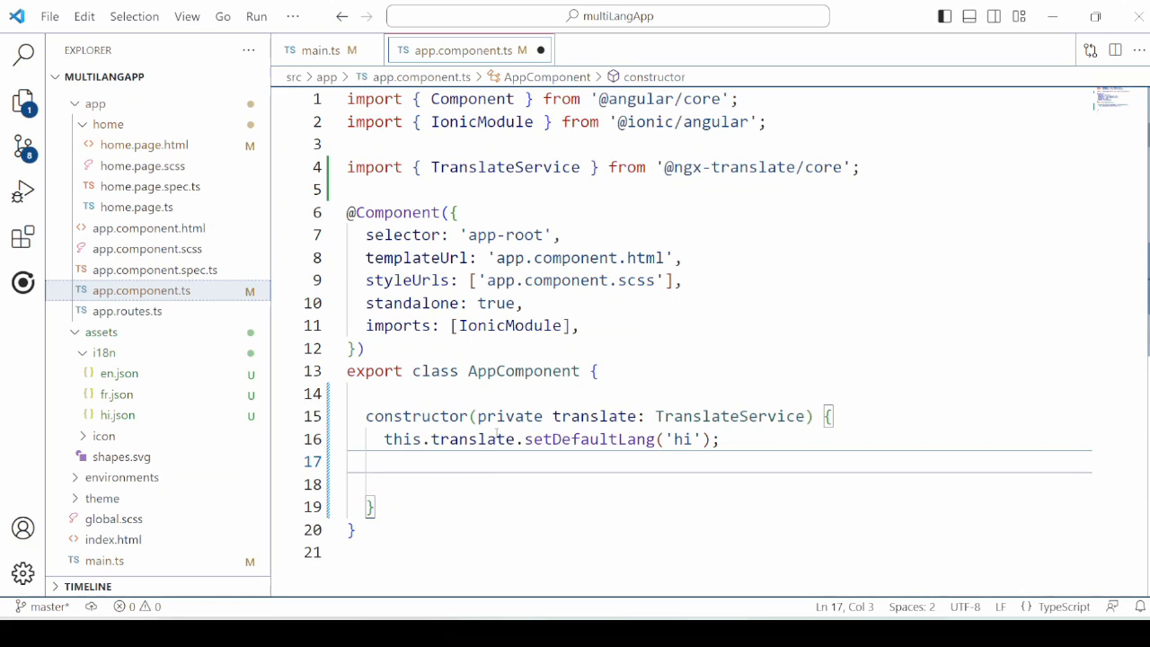
pyautogui.doubleClick(589, 438)
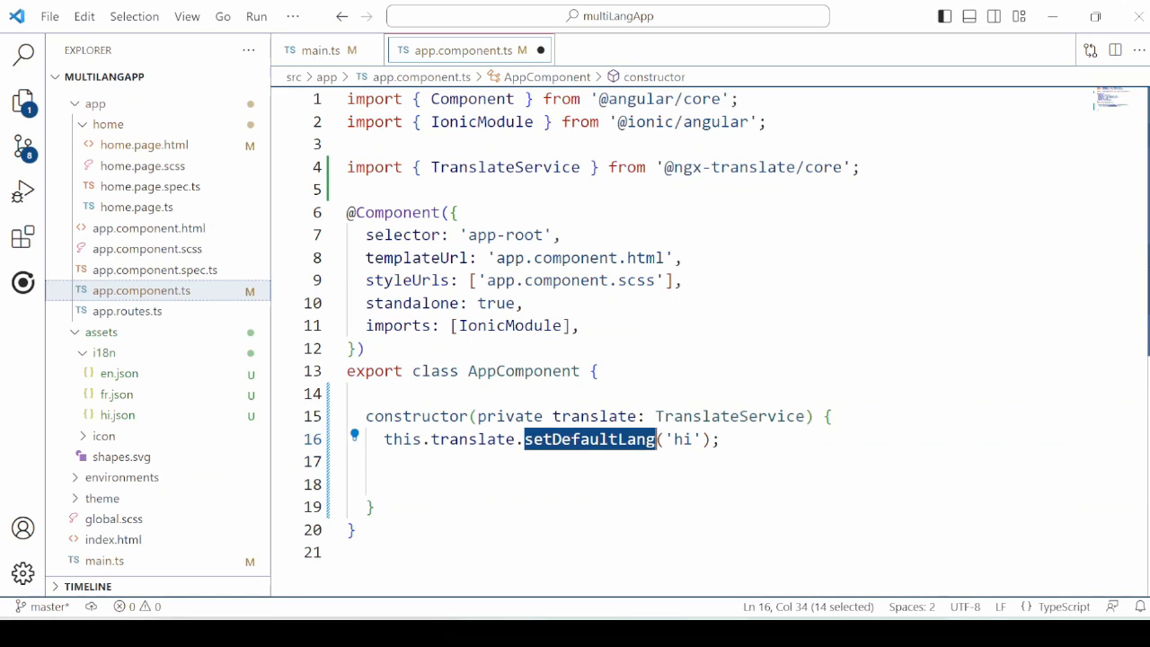
pyautogui.scroll(-3)
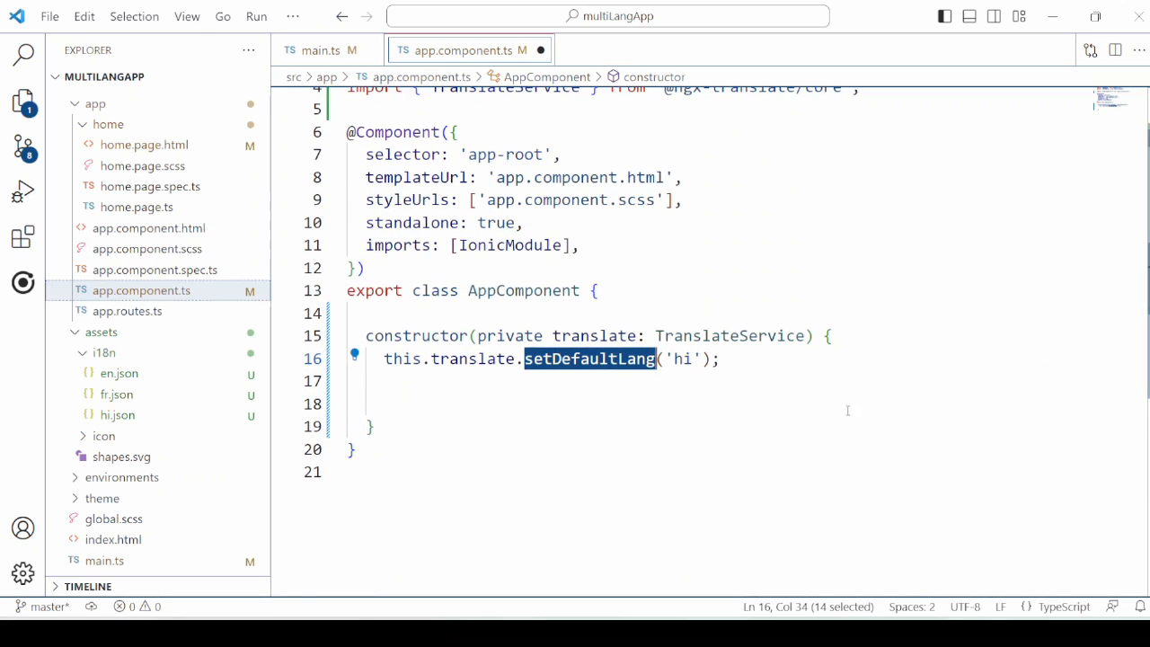
pyautogui.write("this.translate.addLangs(['fr', 'en', 'hi'])")
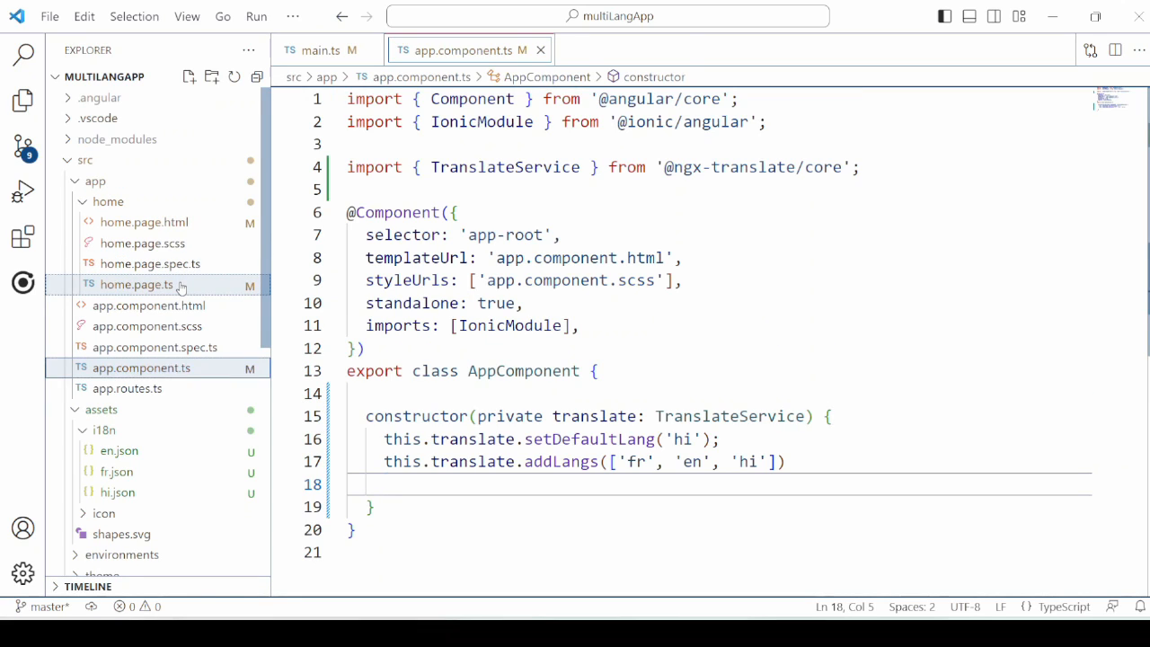
pyautogui.click(136, 284)
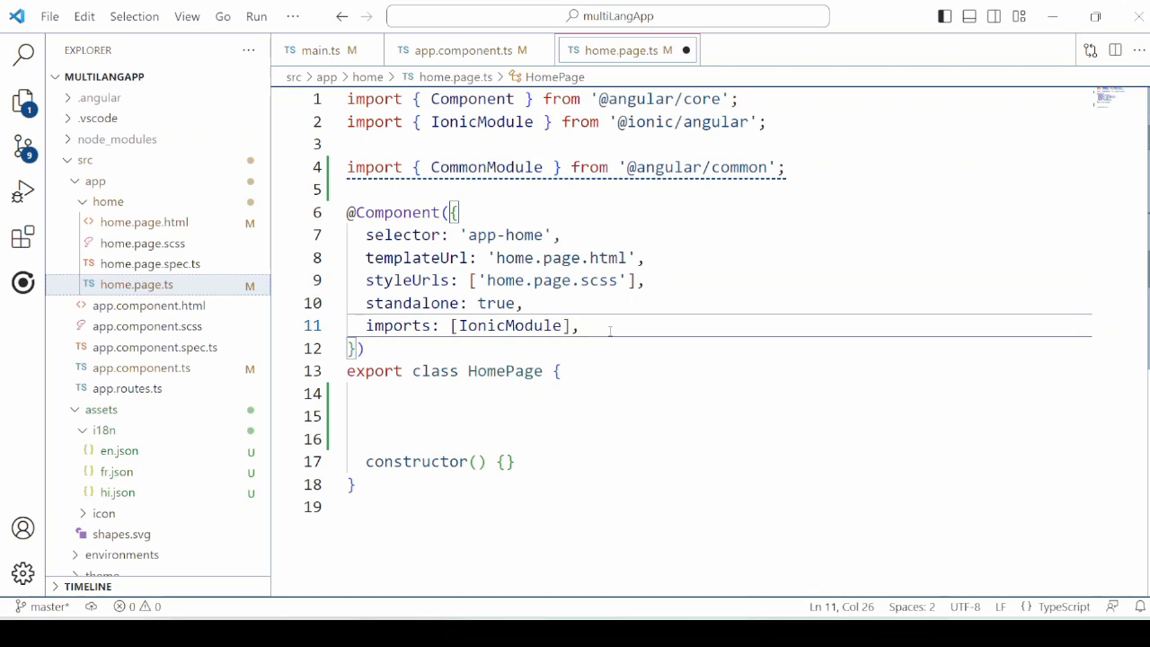
# Add CommonModule to home.page.ts imports and define the appLanguageList array of en, hi, fr entries
pyautogui.write(',CommonModule')
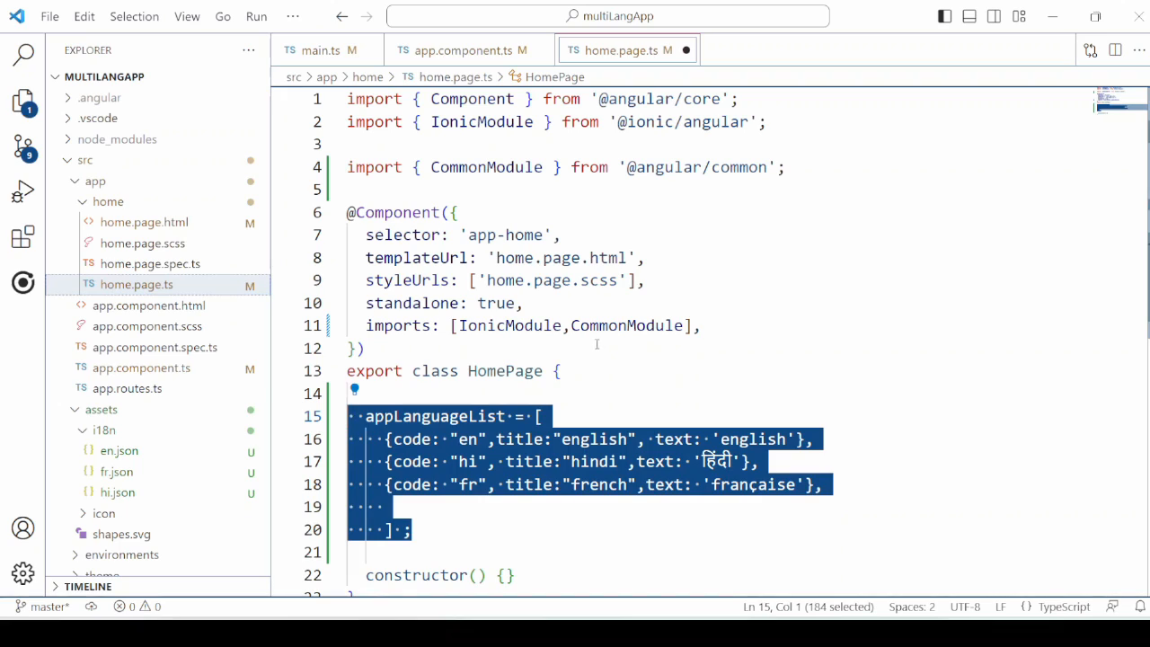
pyautogui.scroll(-3)
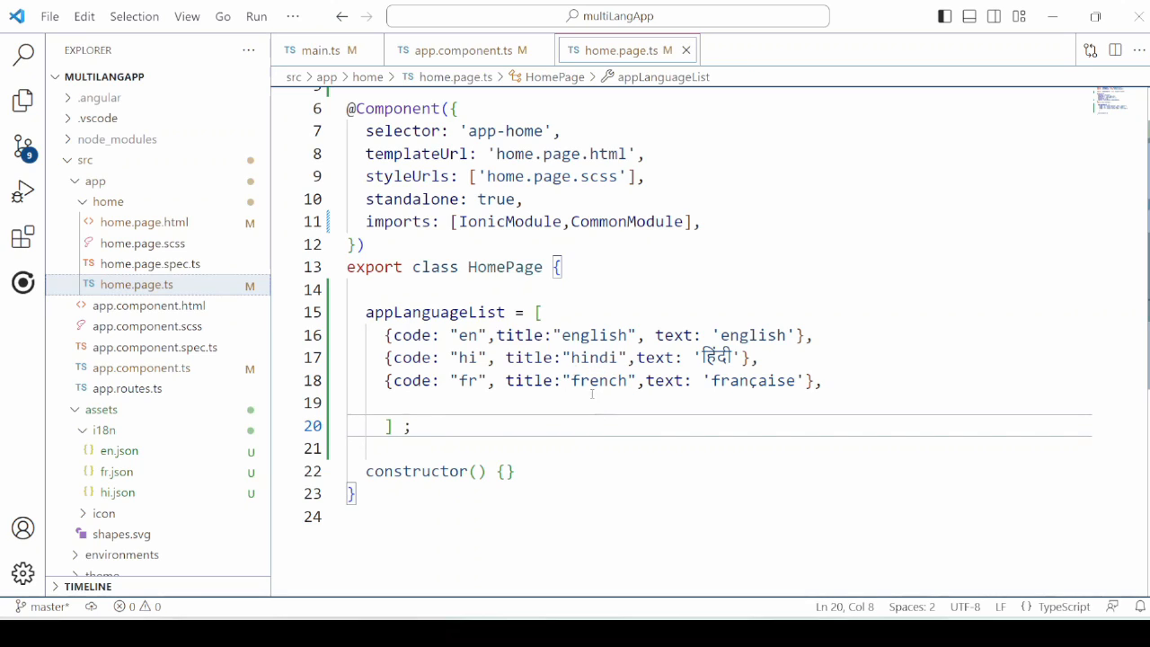
# Add an ion-radio-group in home.page.html listing appLanguageList with {{lang.text}} labels and {{lang.code}} values
pyautogui.click(144, 222)
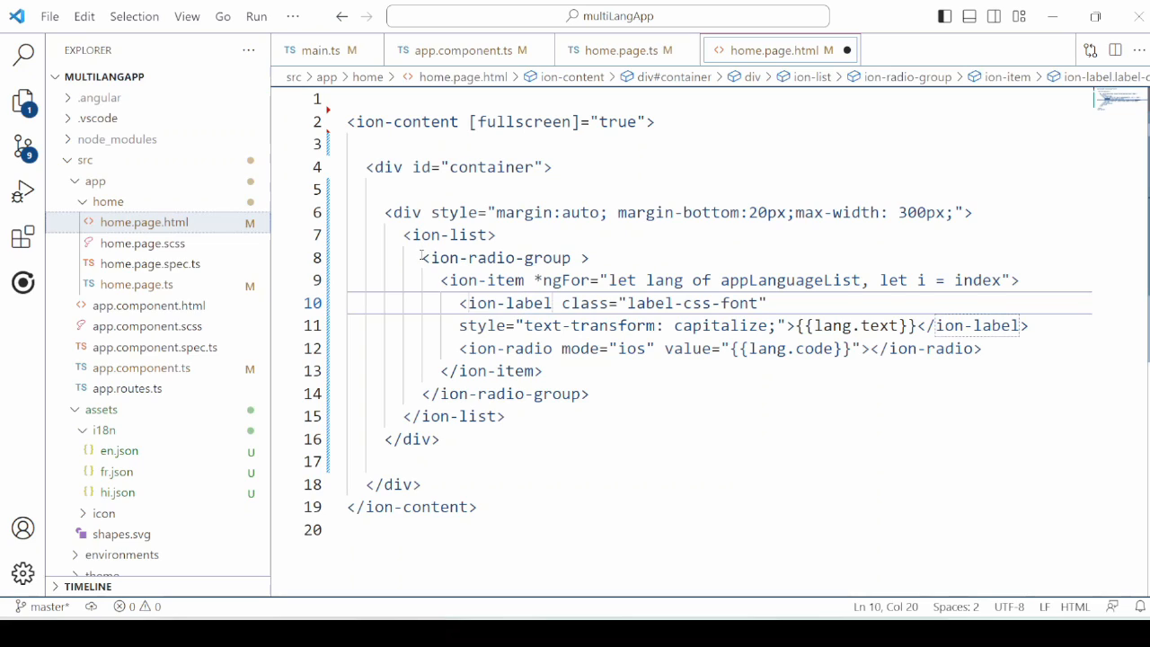
pyautogui.doubleClick(503, 258)
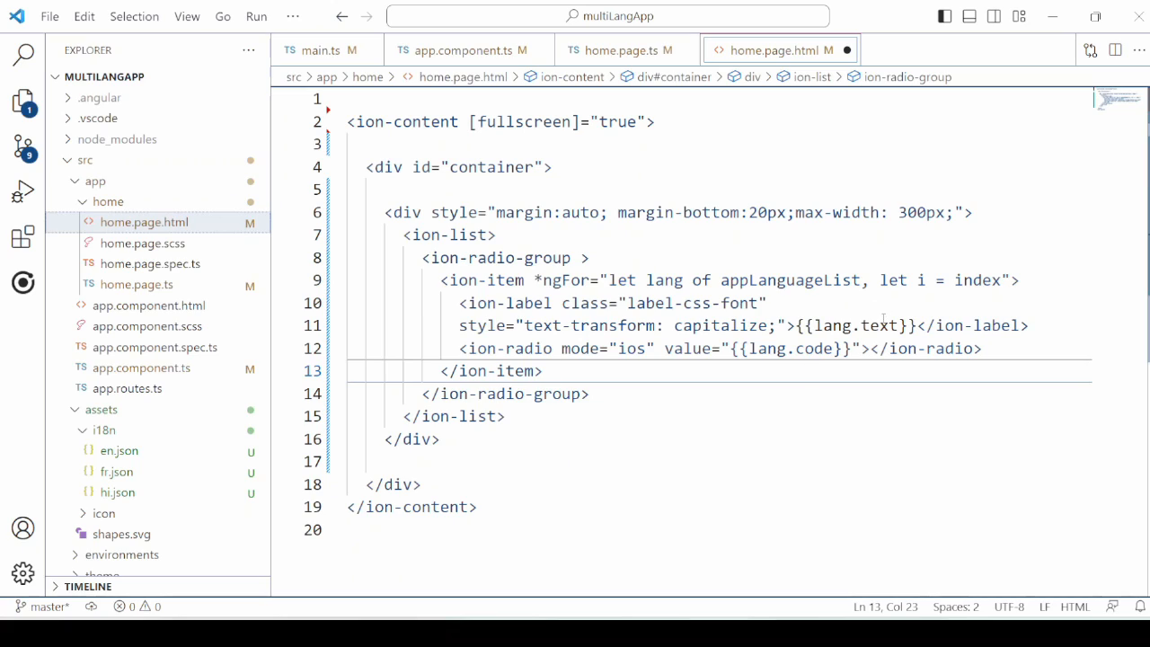
pyautogui.doubleClick(814, 348)
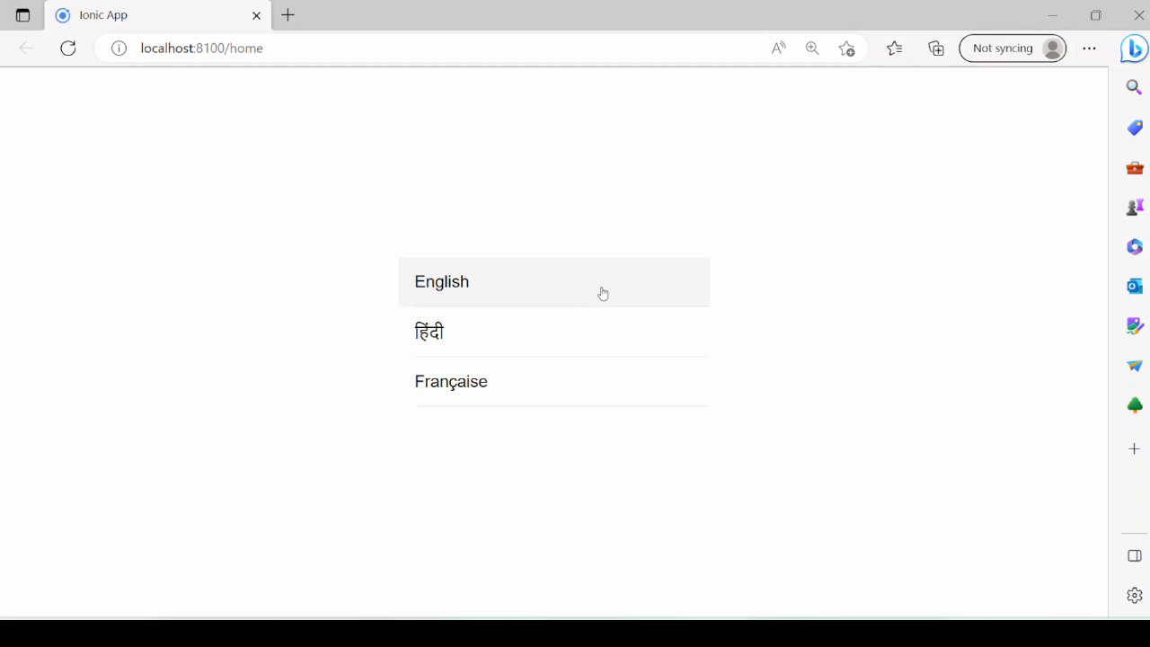
# Choose English from the language list in the running app at localhost:8100/home
pyautogui.click(429, 332)
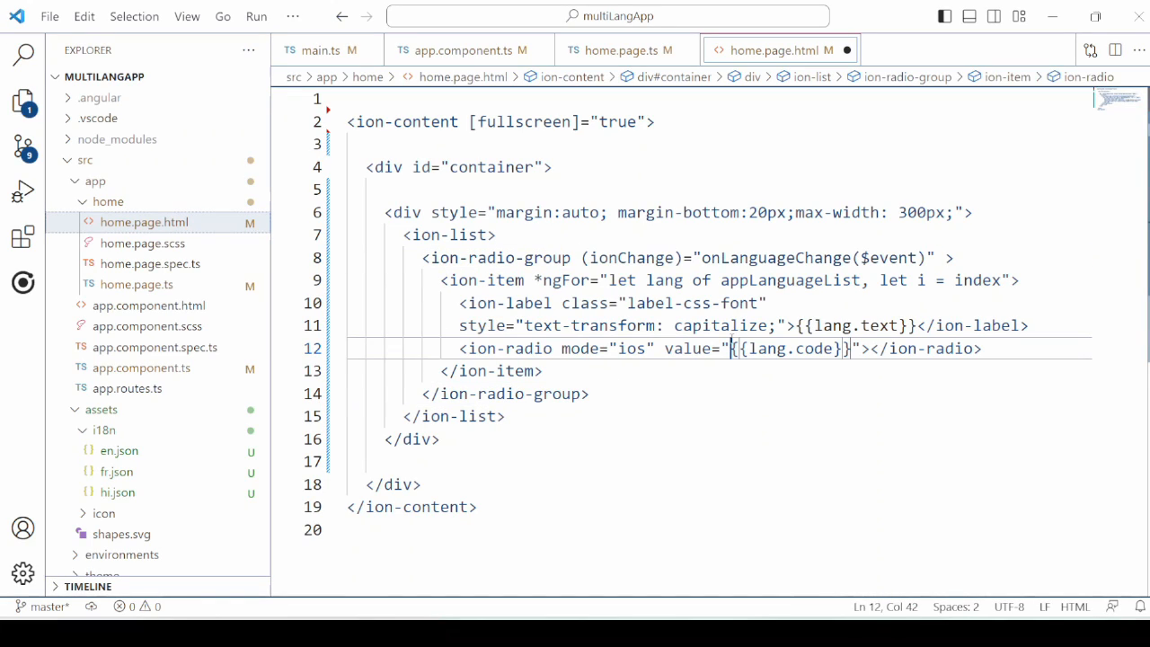
# Select the onLanguageChange handler name in the template and return to home.page.ts
pyautogui.doubleClick(633, 258)
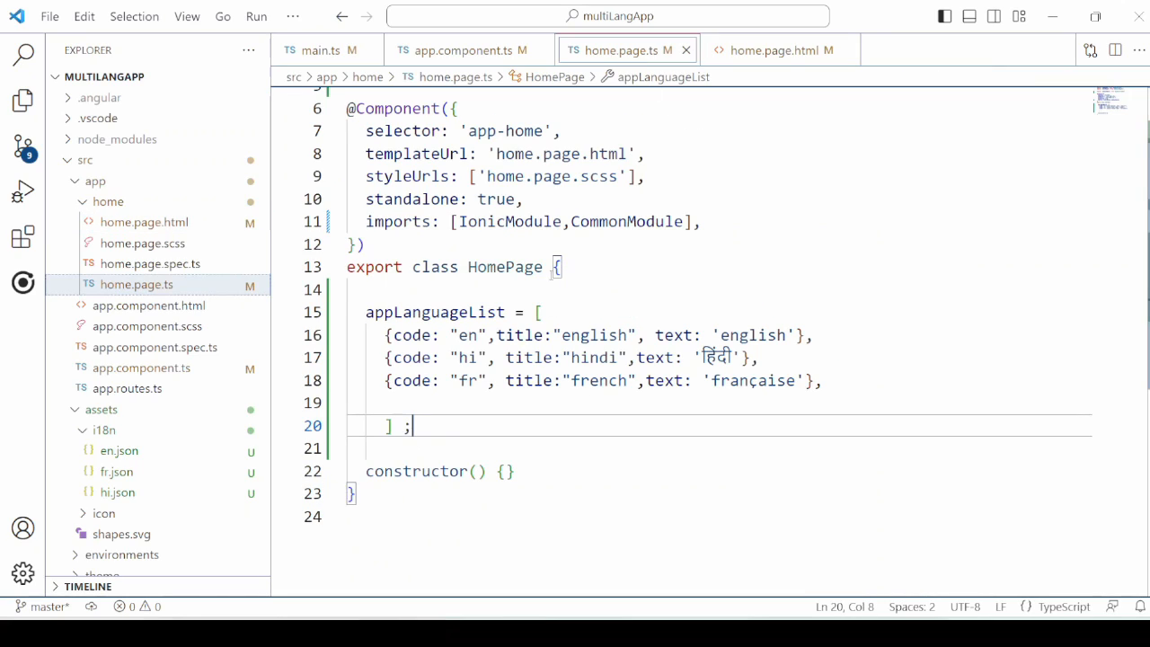
# Add an empty onLanguageChange() method after the constructor in home.page.ts
pyautogui.click(514, 471)
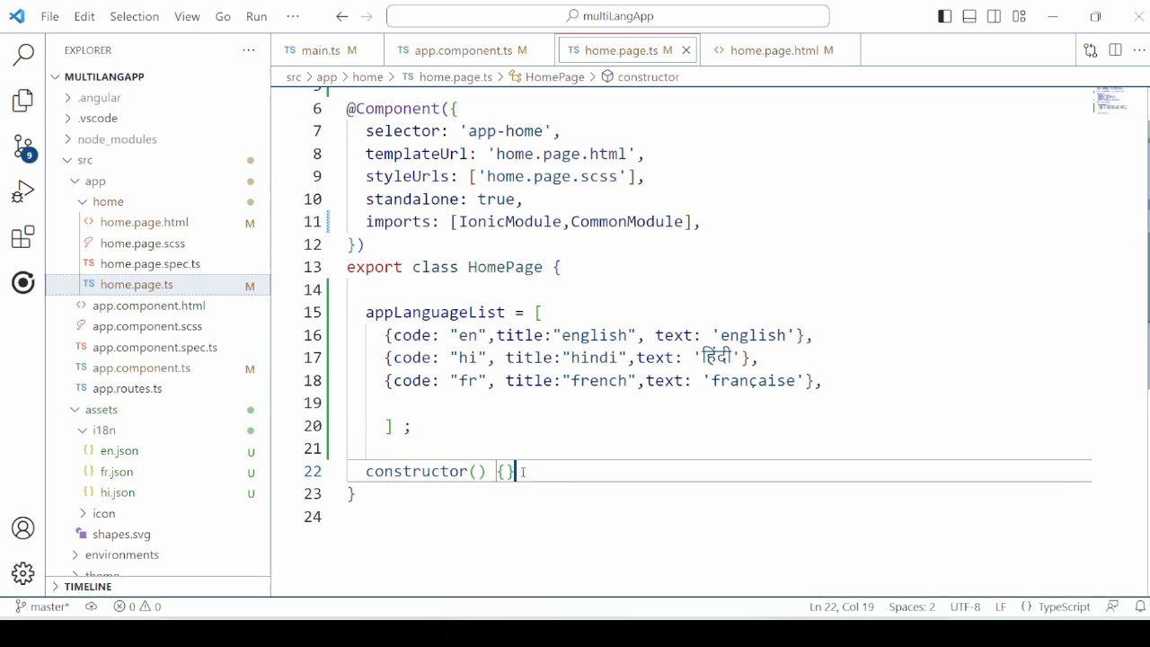
pyautogui.write('onLanguageChange')
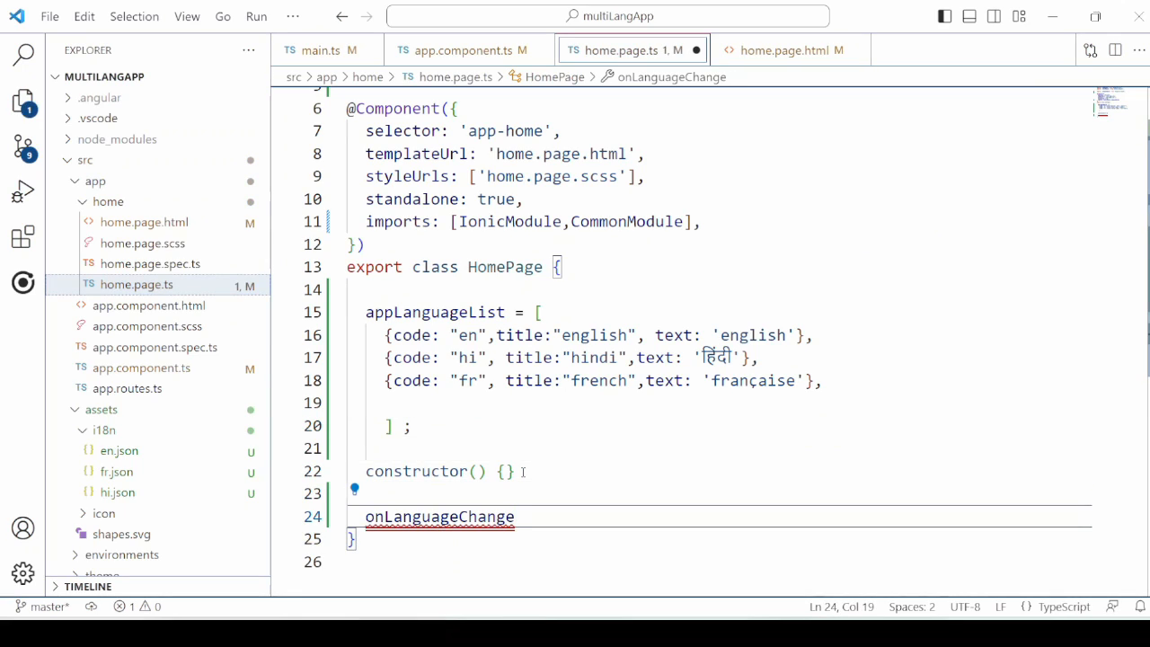
pyautogui.write('()')
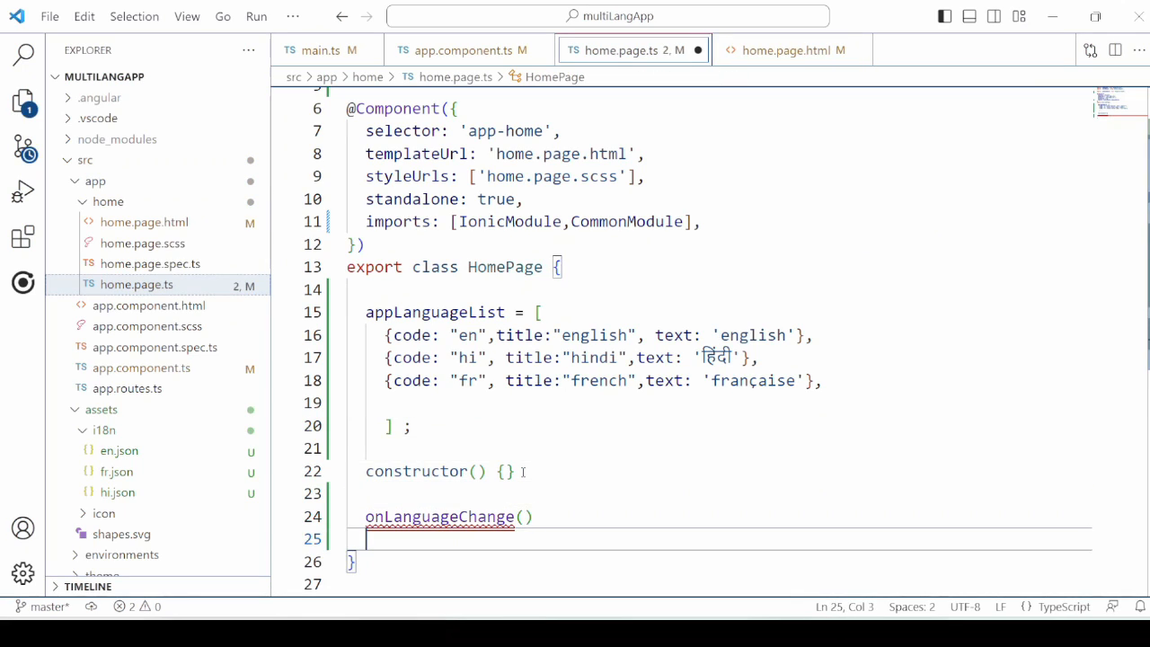
pyautogui.write('{')
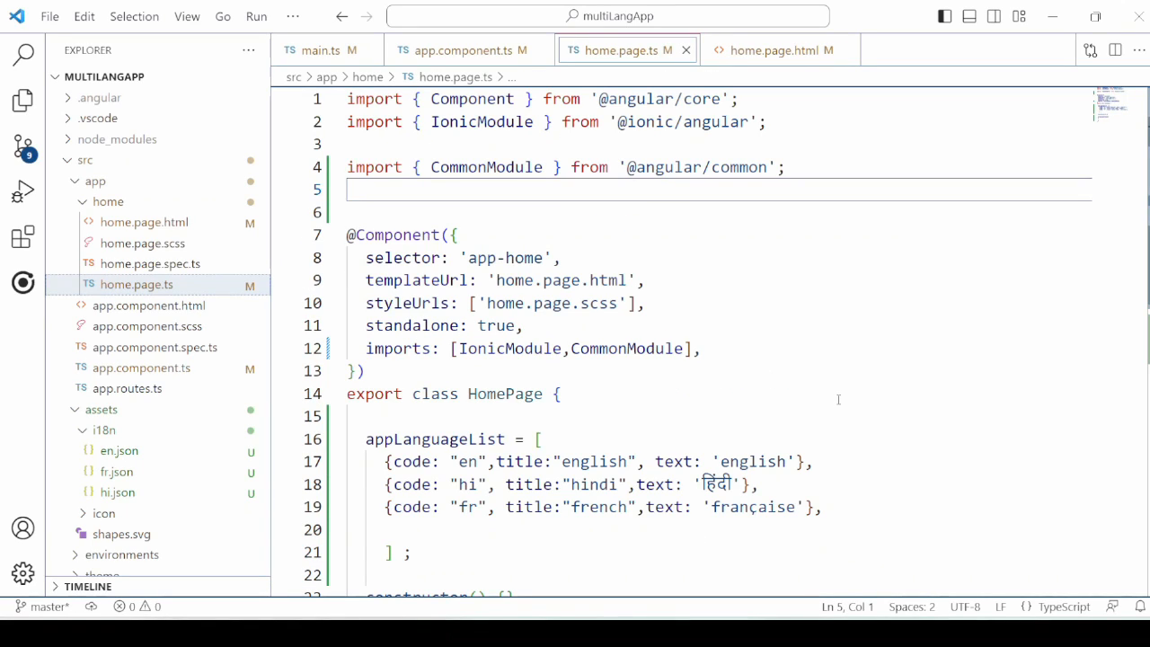
pyautogui.write("import { TranslateModule, TranslateService } from '@ngx-translate/core';")
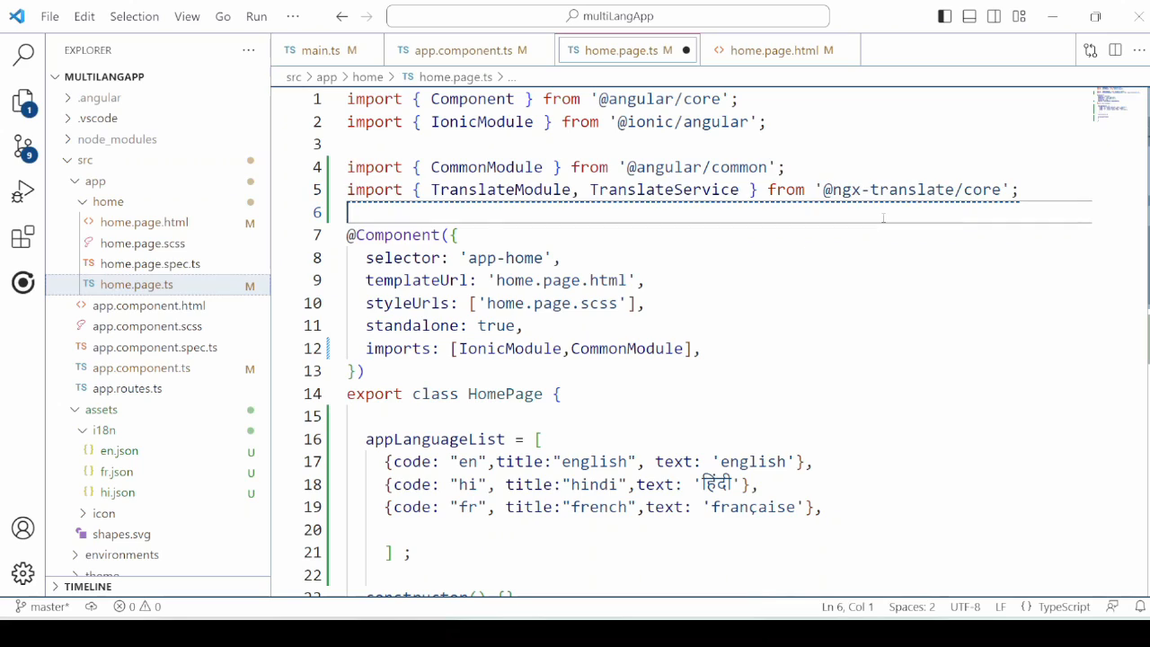
pyautogui.doubleClick(499, 191)
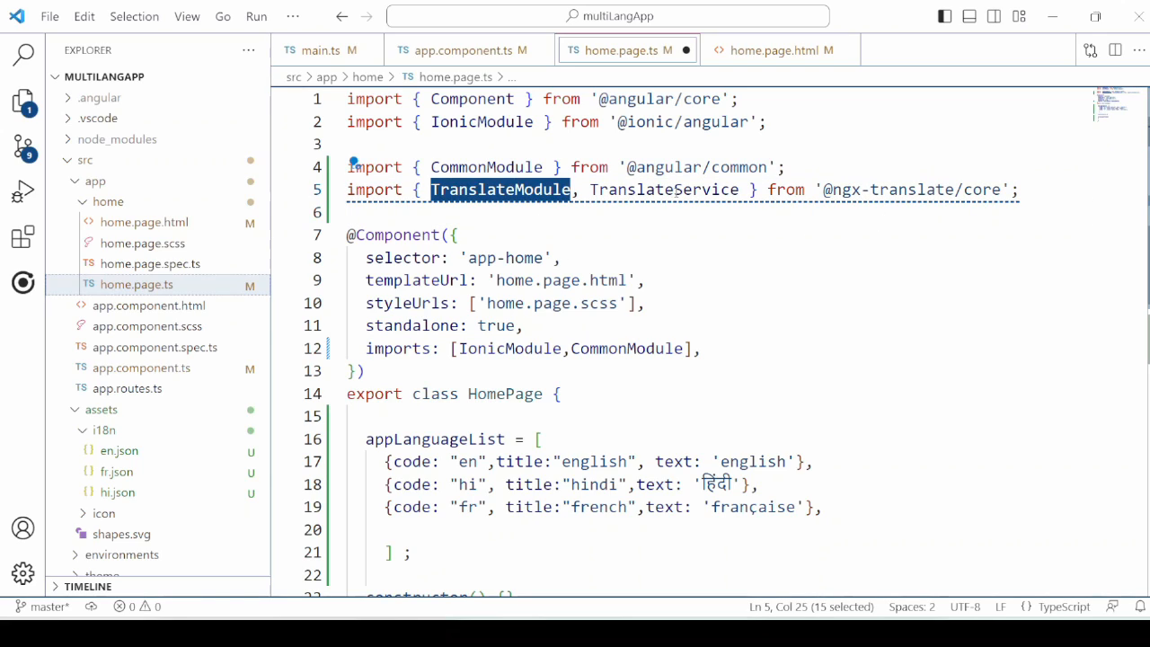
pyautogui.click(755, 266)
pyautogui.write('private translateService: TranslateService')
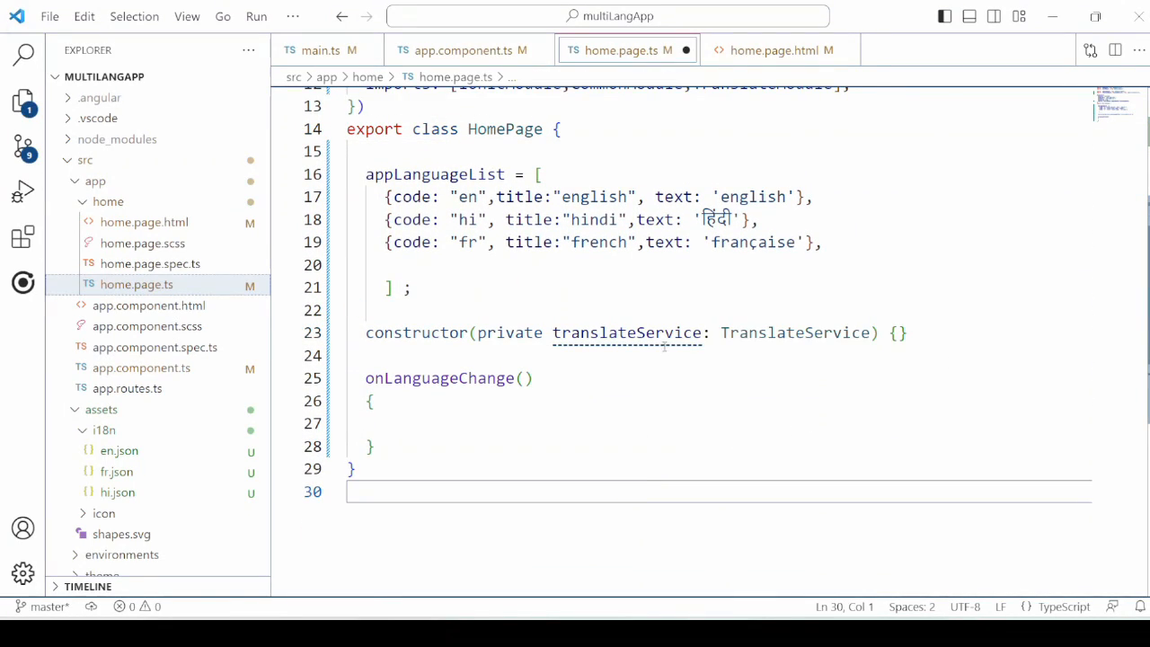
# Give onLanguageChange an e:any parameter and call this.translateService.use(e.target.value ? e.target.value : "en")
pyautogui.doubleClick(794, 333)
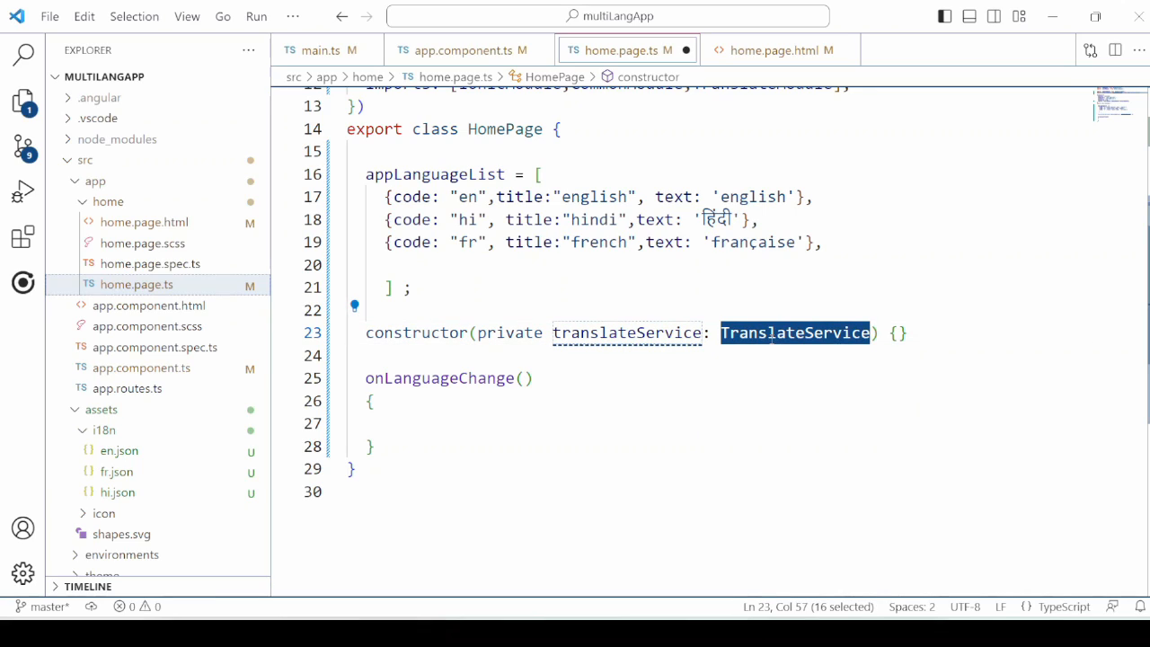
pyautogui.write('e:any')
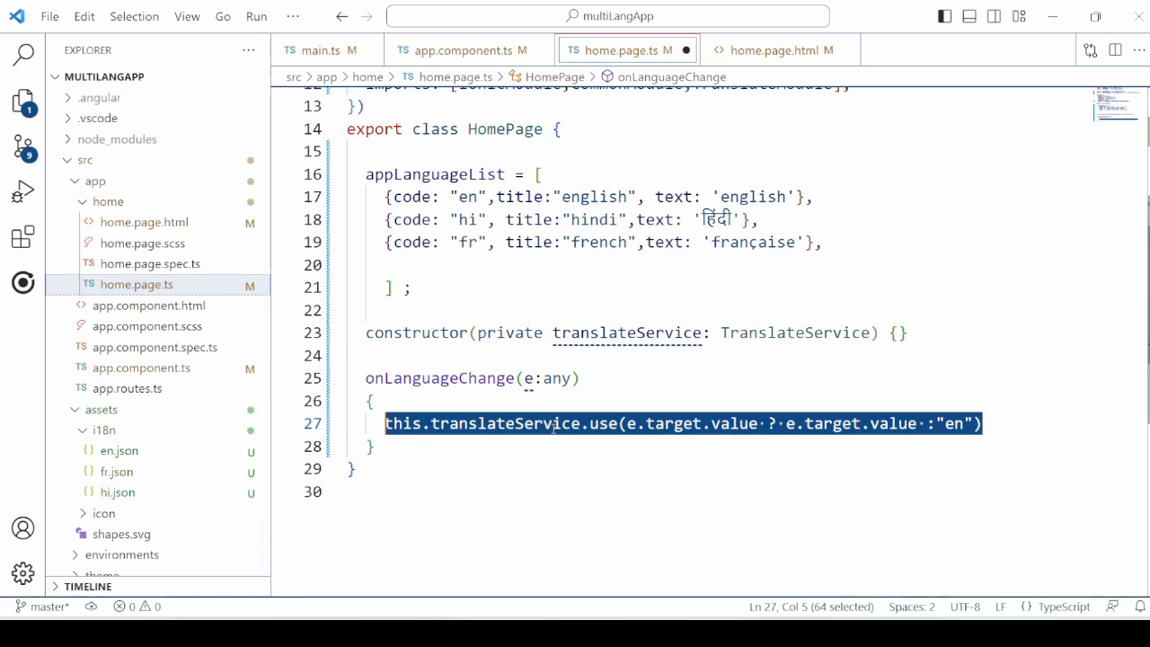
pyautogui.click(374, 445)
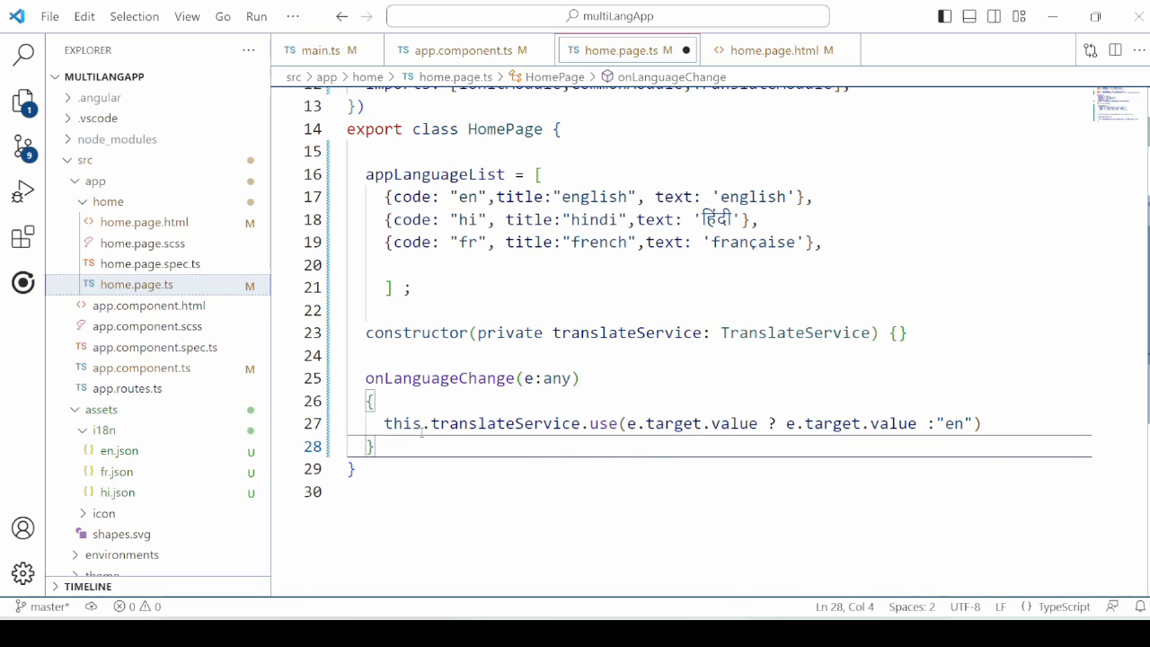
pyautogui.click(607, 424)
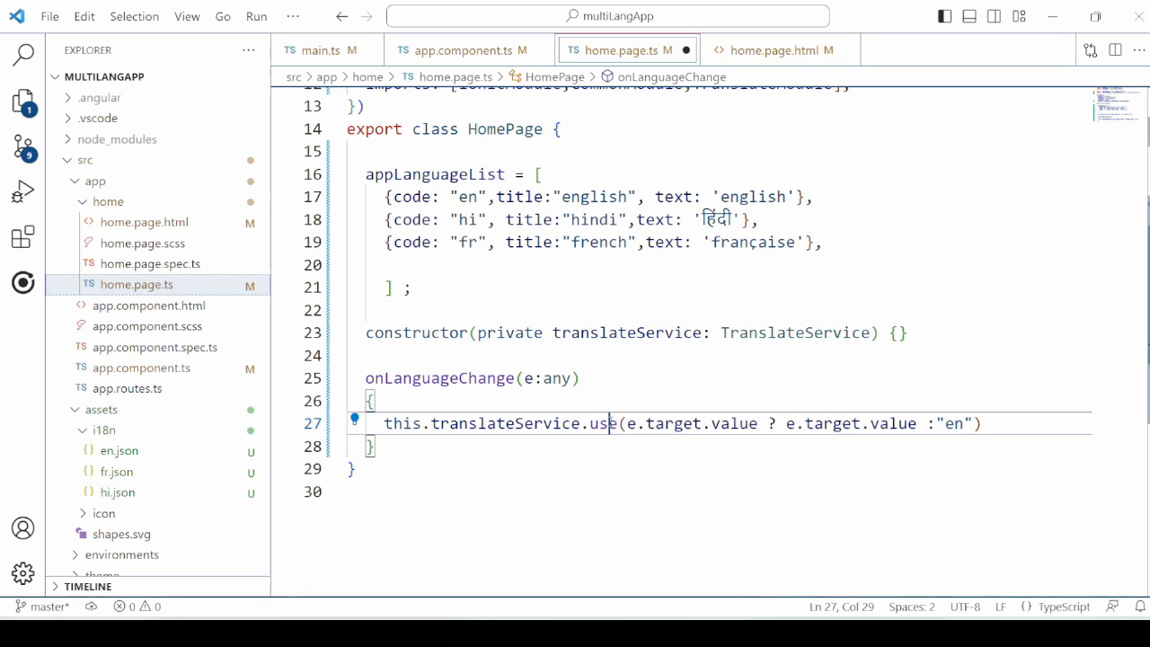
pyautogui.click(373, 446)
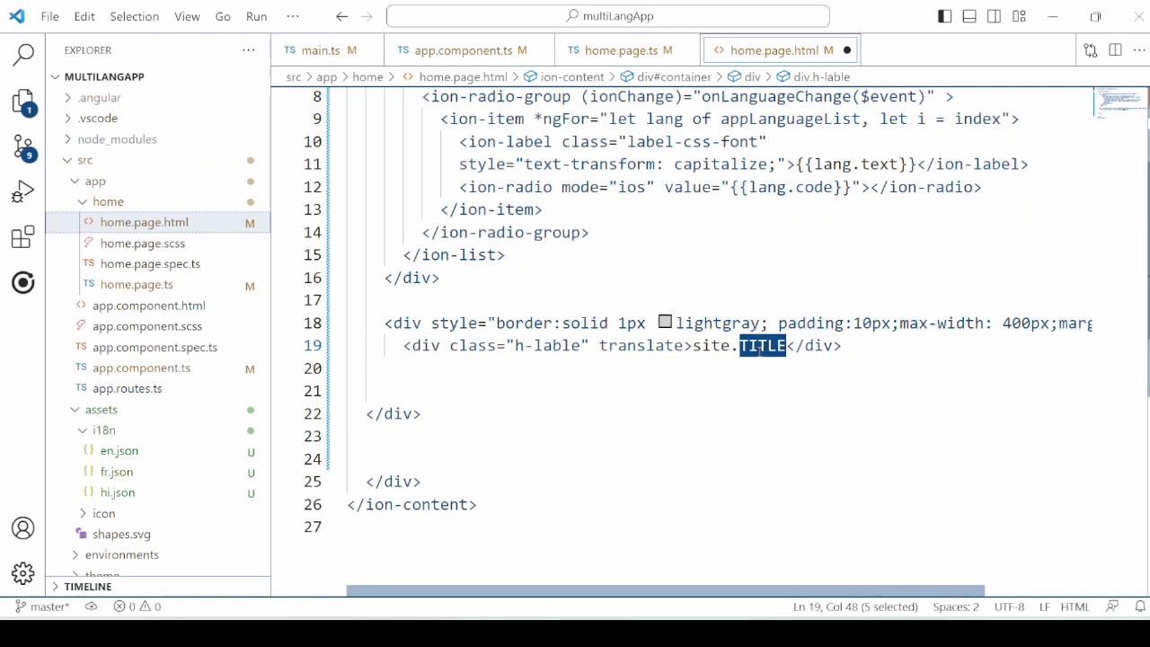
# Check the TITLE key name in en.json and return to home.page.html
pyautogui.click(119, 449)
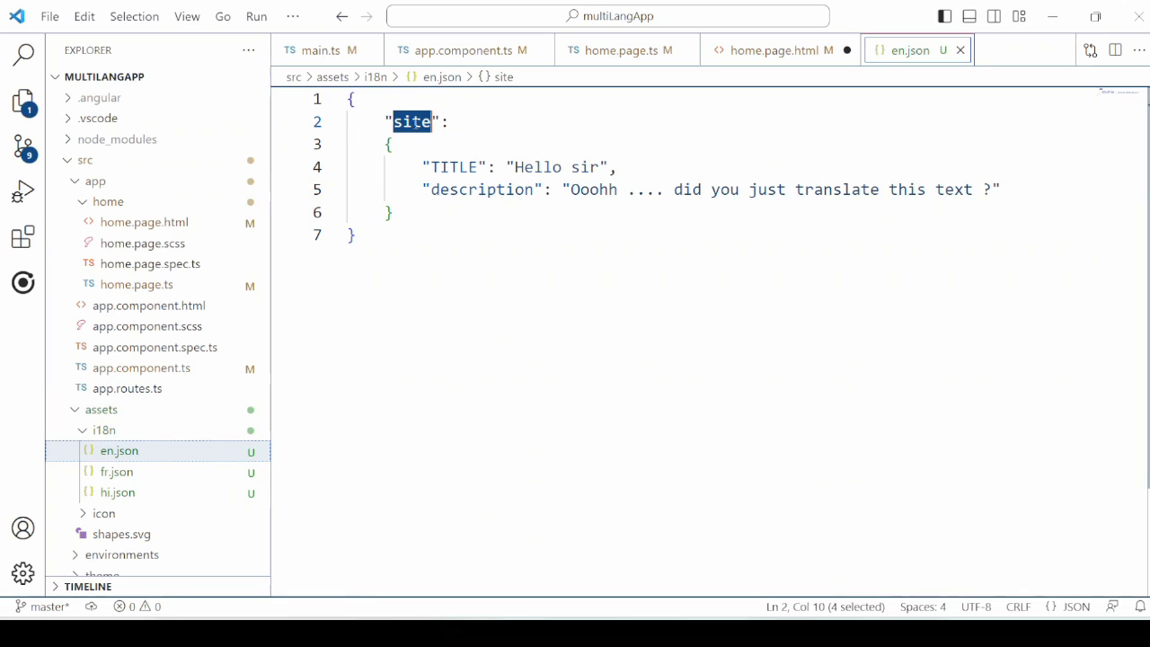
pyautogui.doubleClick(453, 167)
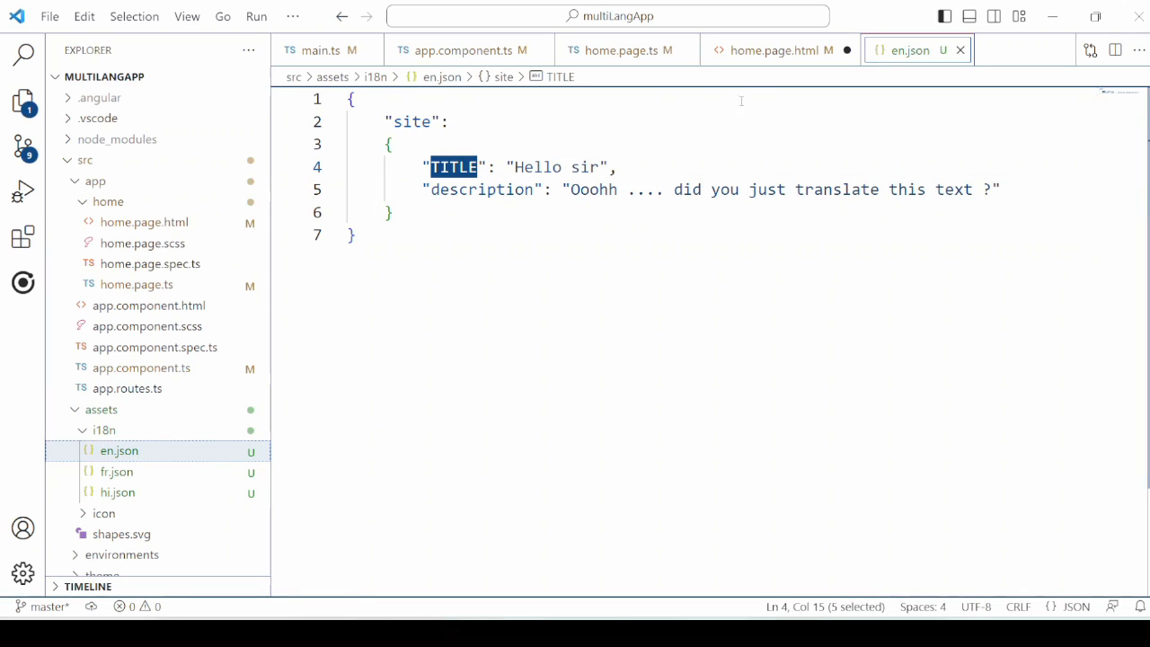
pyautogui.click(776, 51)
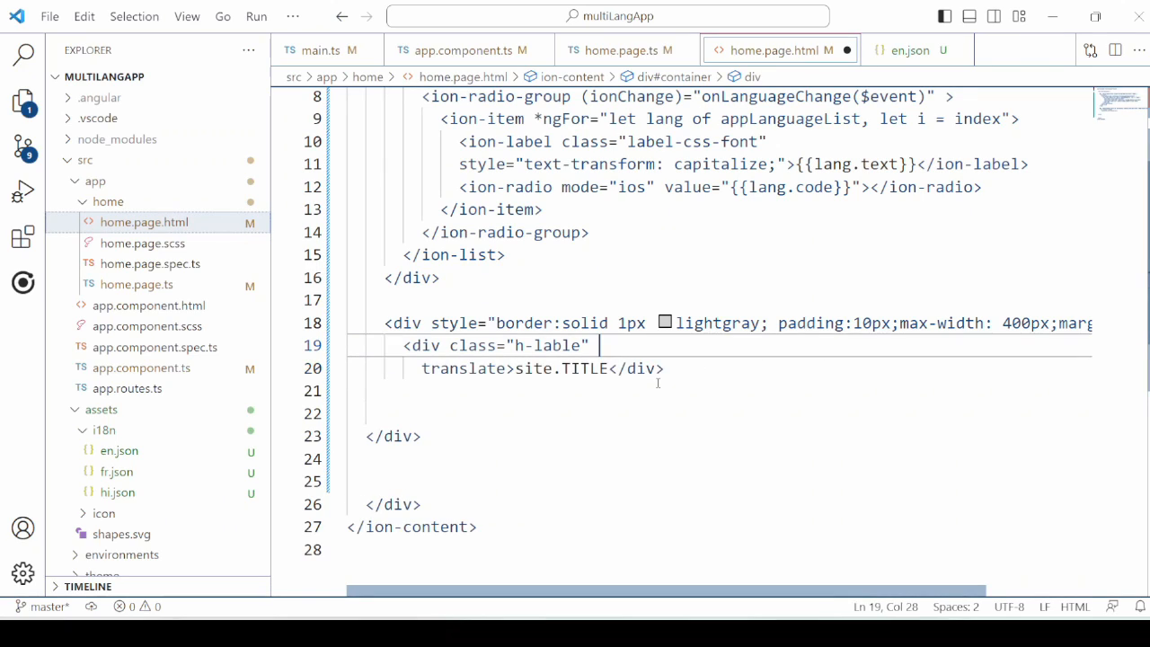
# Add a second h-lable div with the translate attribute bound to site.description
pyautogui.write('<div class="h-lable" translate>site.description</div>')
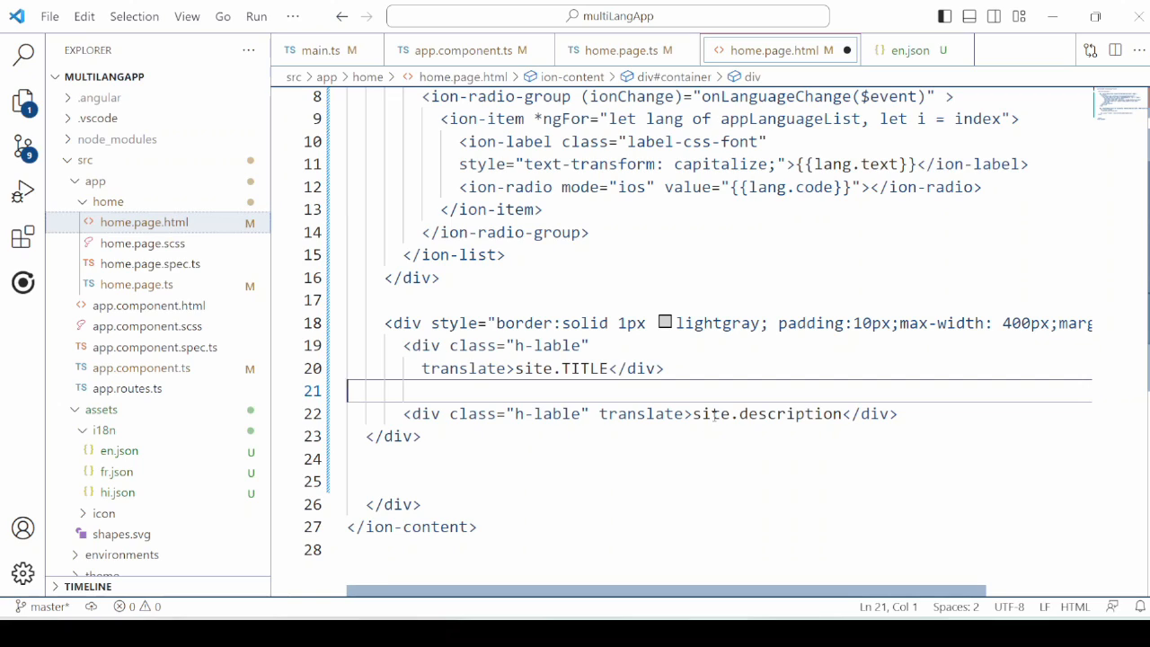
pyautogui.doubleClick(790, 413)
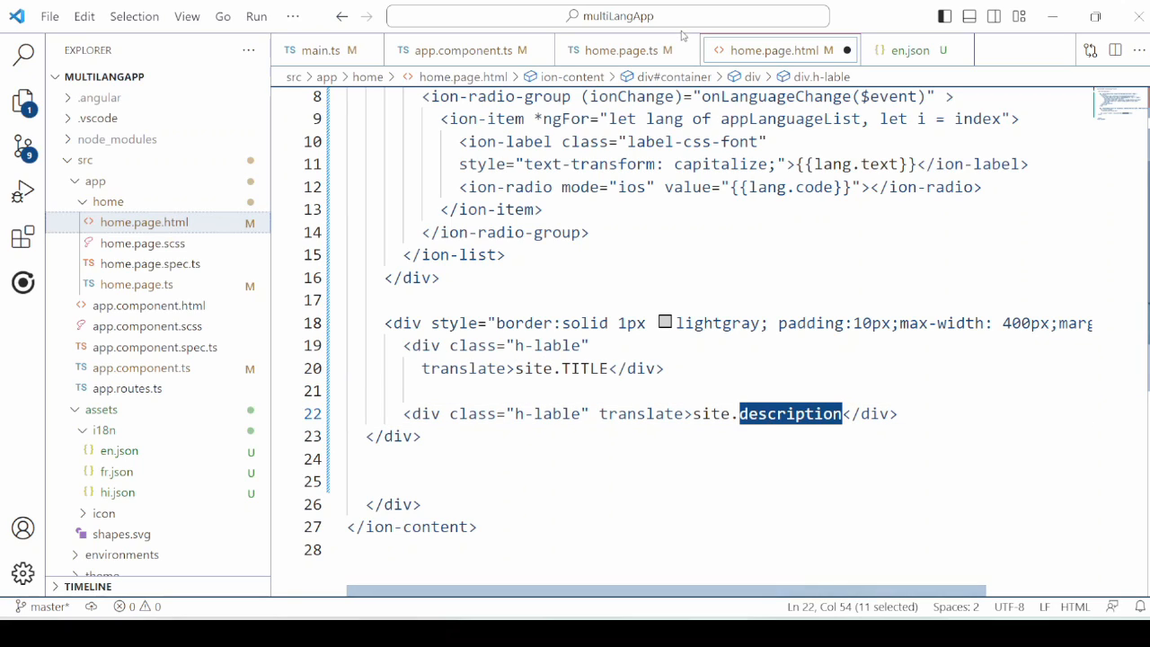
pyautogui.click(618, 51)
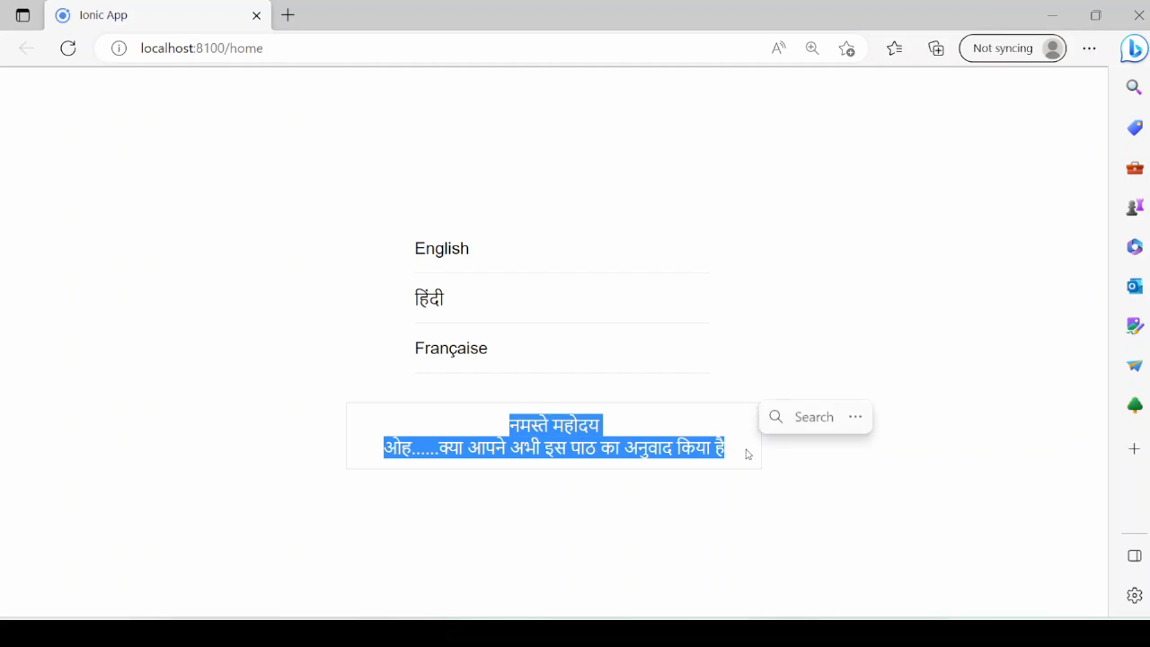
# Switch the app through English, Française and हिंदी to confirm the title and description translate
pyautogui.click(612, 506)
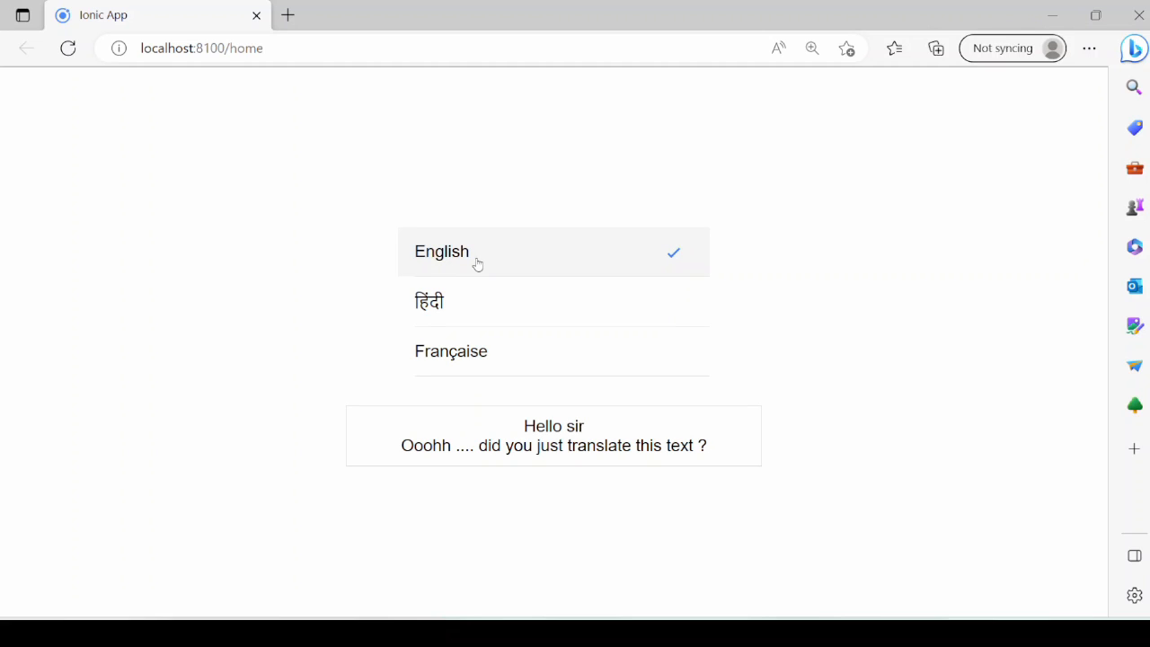
pyautogui.click(478, 351)
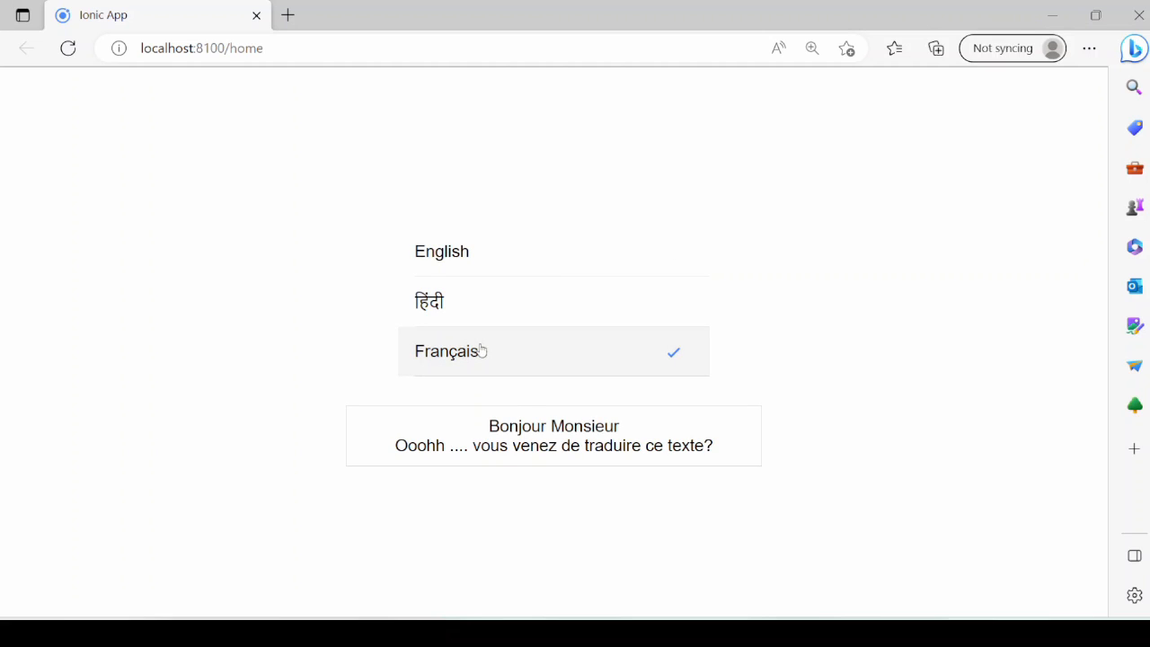
pyautogui.click(430, 302)
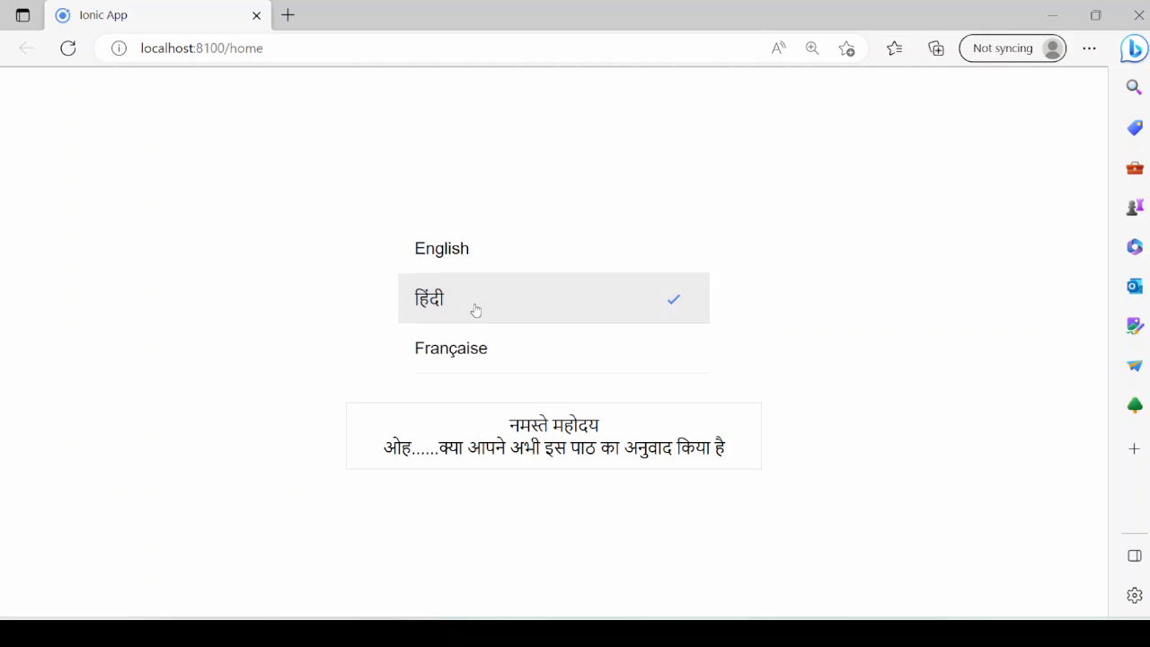